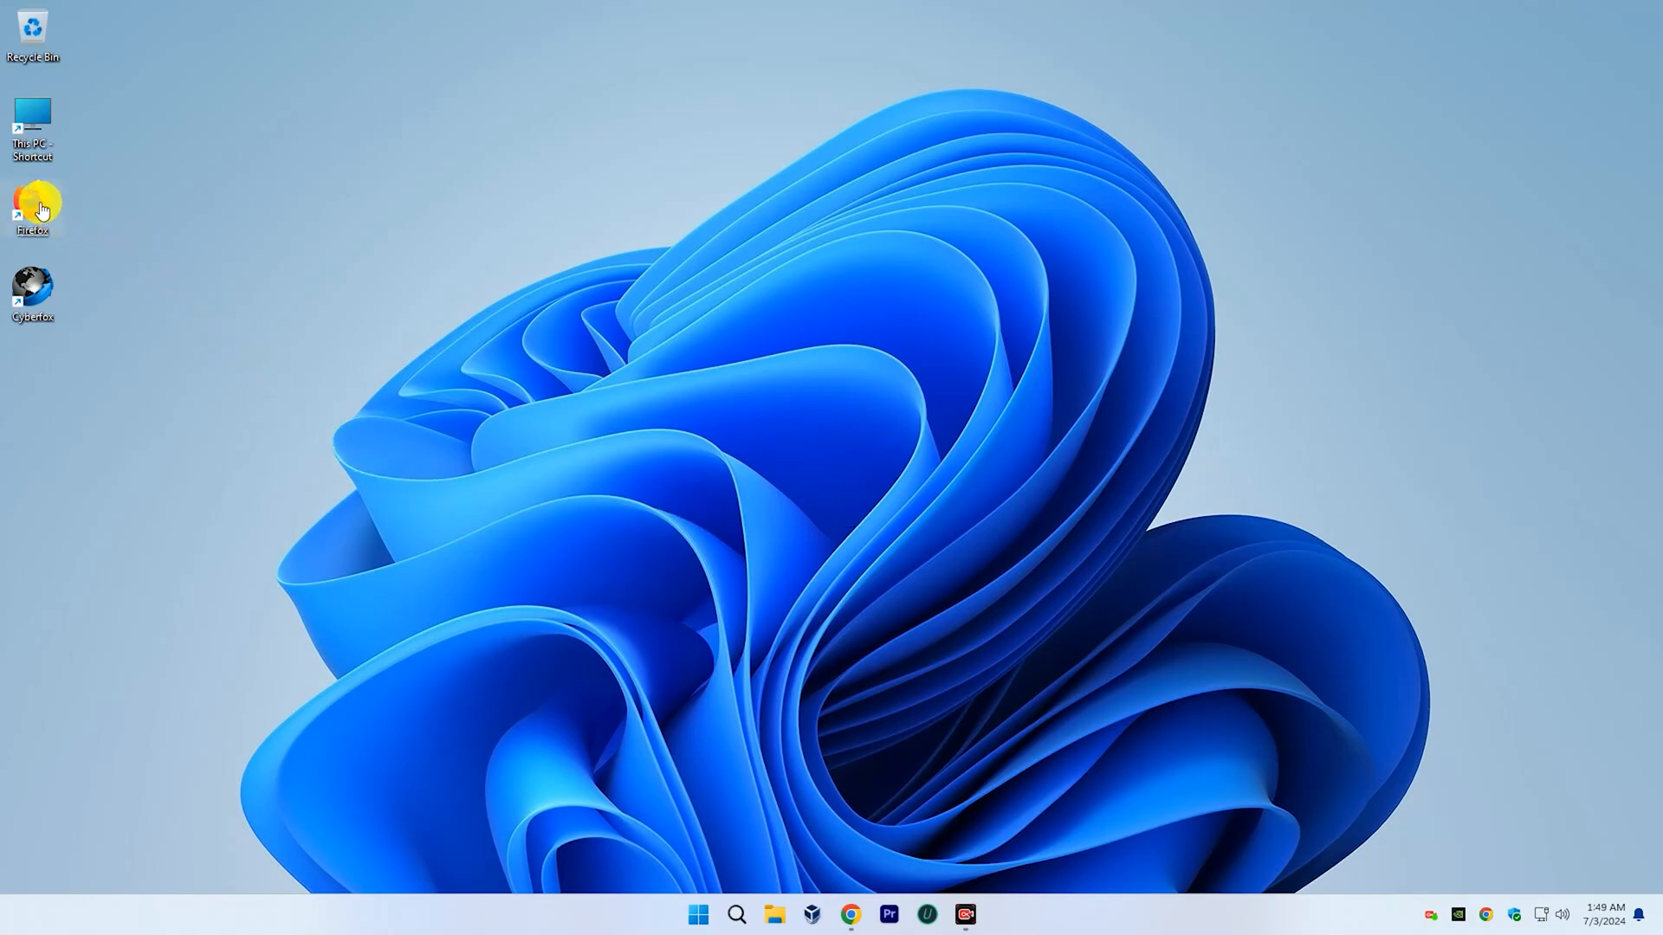
In Firefox, visit iobit.com/en/driver-booster.php and start the Driver Booster 11 Free download.
{"action": "double_click", "coordinate": [33, 201]}
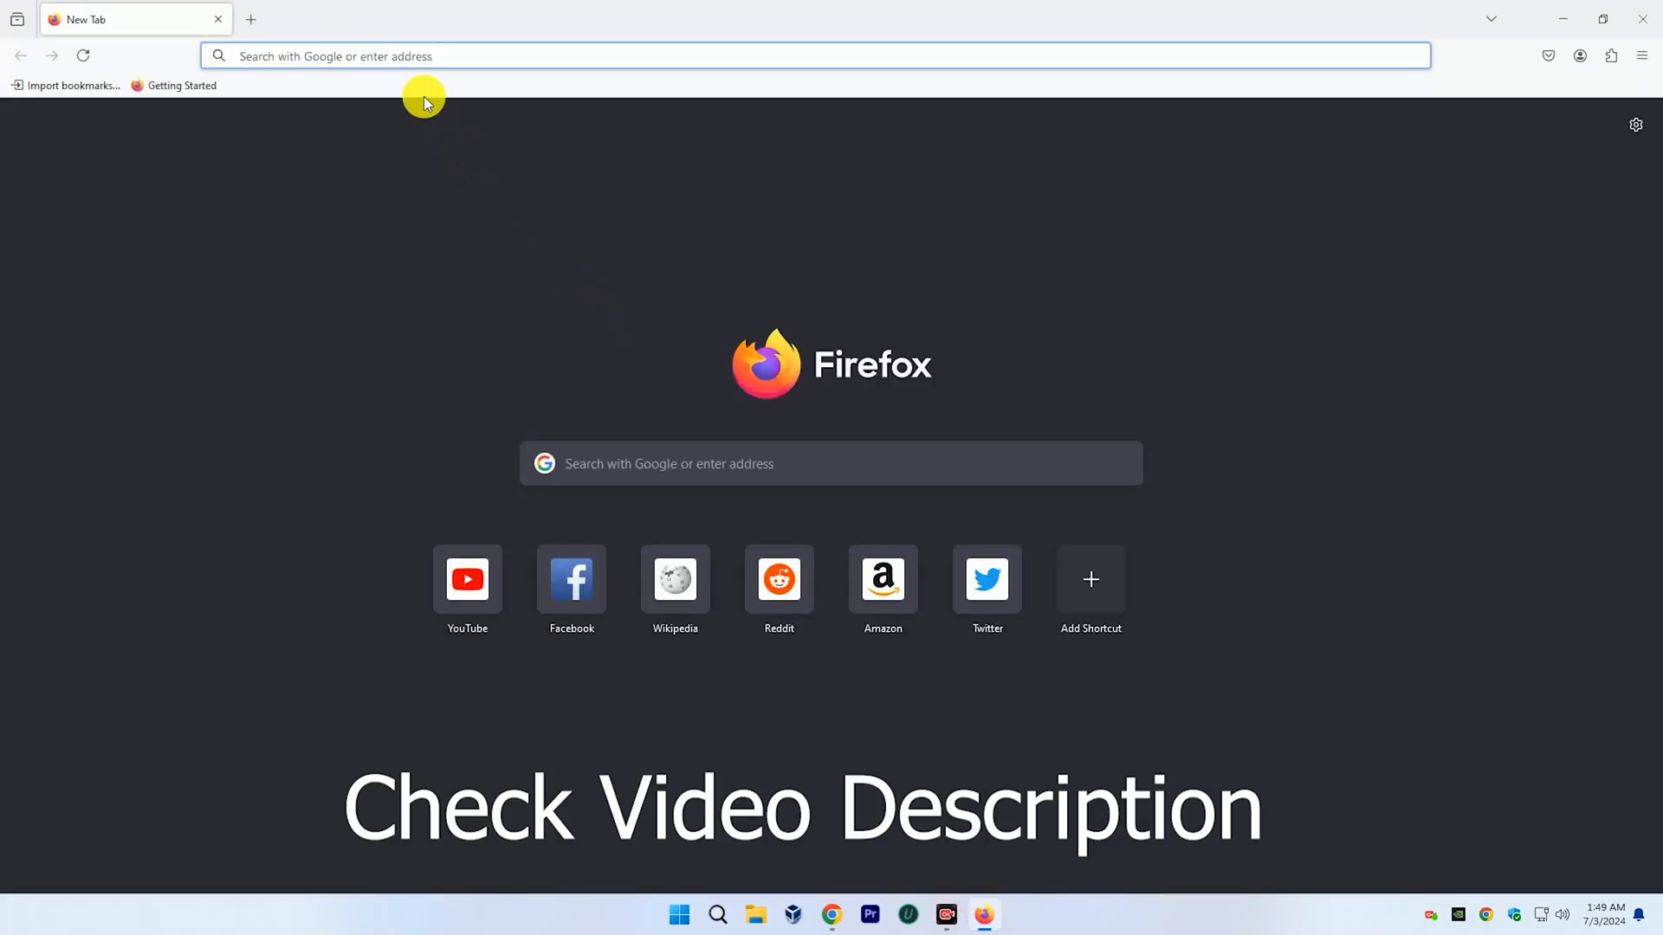
{"action": "left_click", "coordinate": [406, 55]}
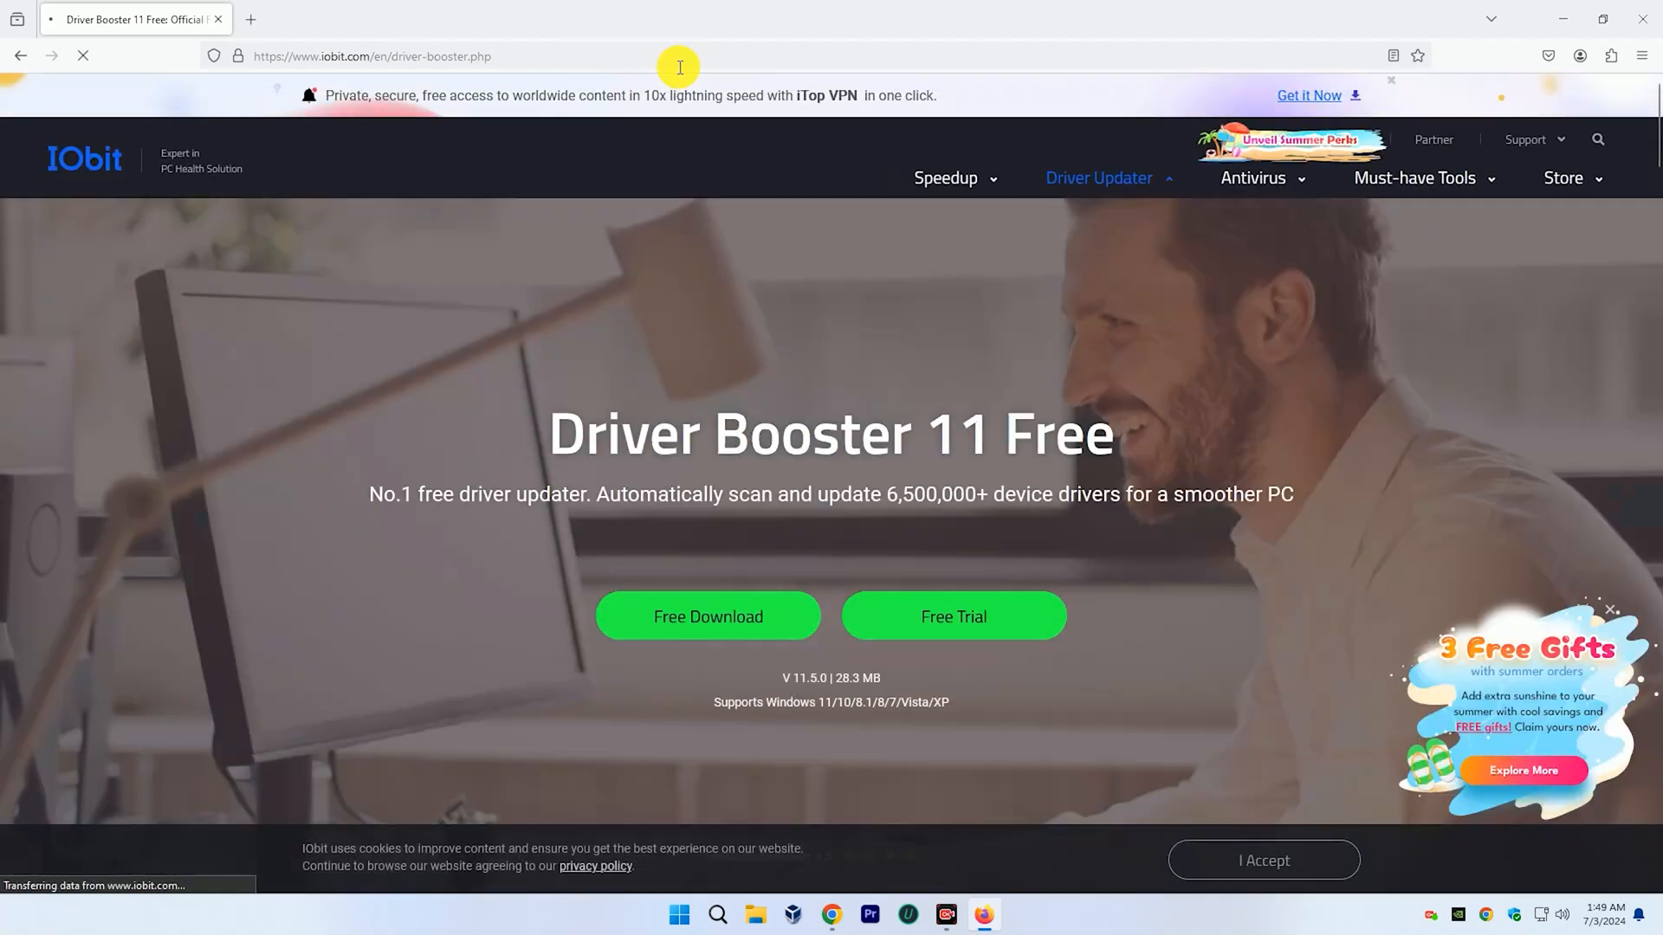
{"action": "scroll", "scroll_direction": "down", "scroll_amount": 3}
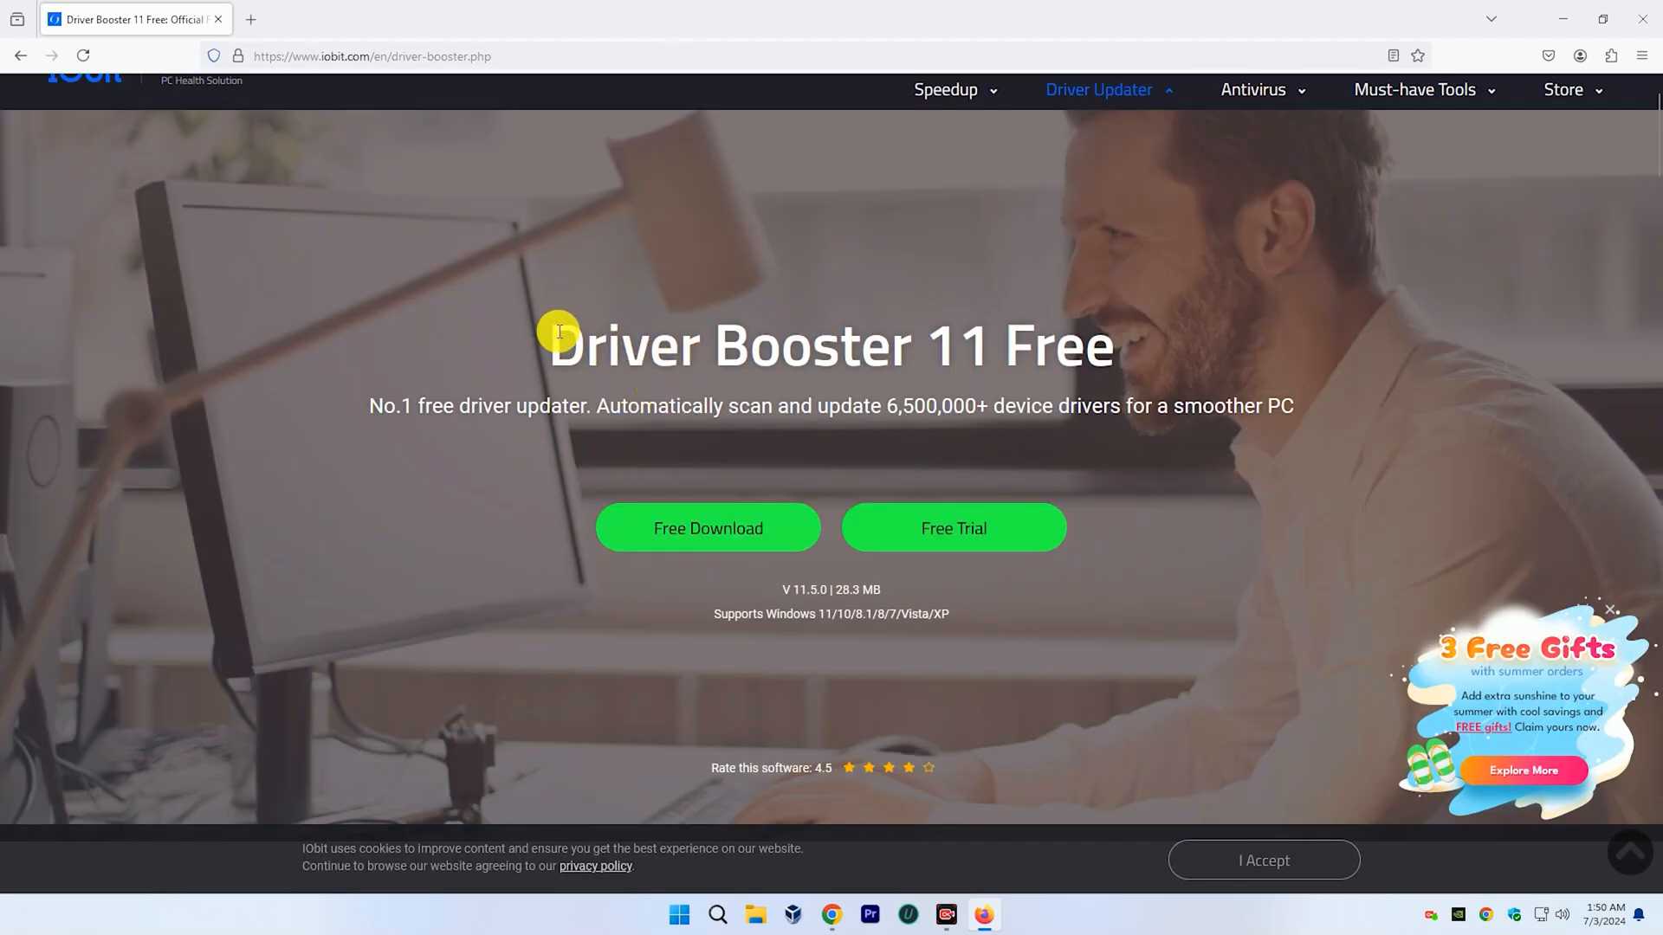
{"action": "mouse_move", "coordinate": [967, 374]}
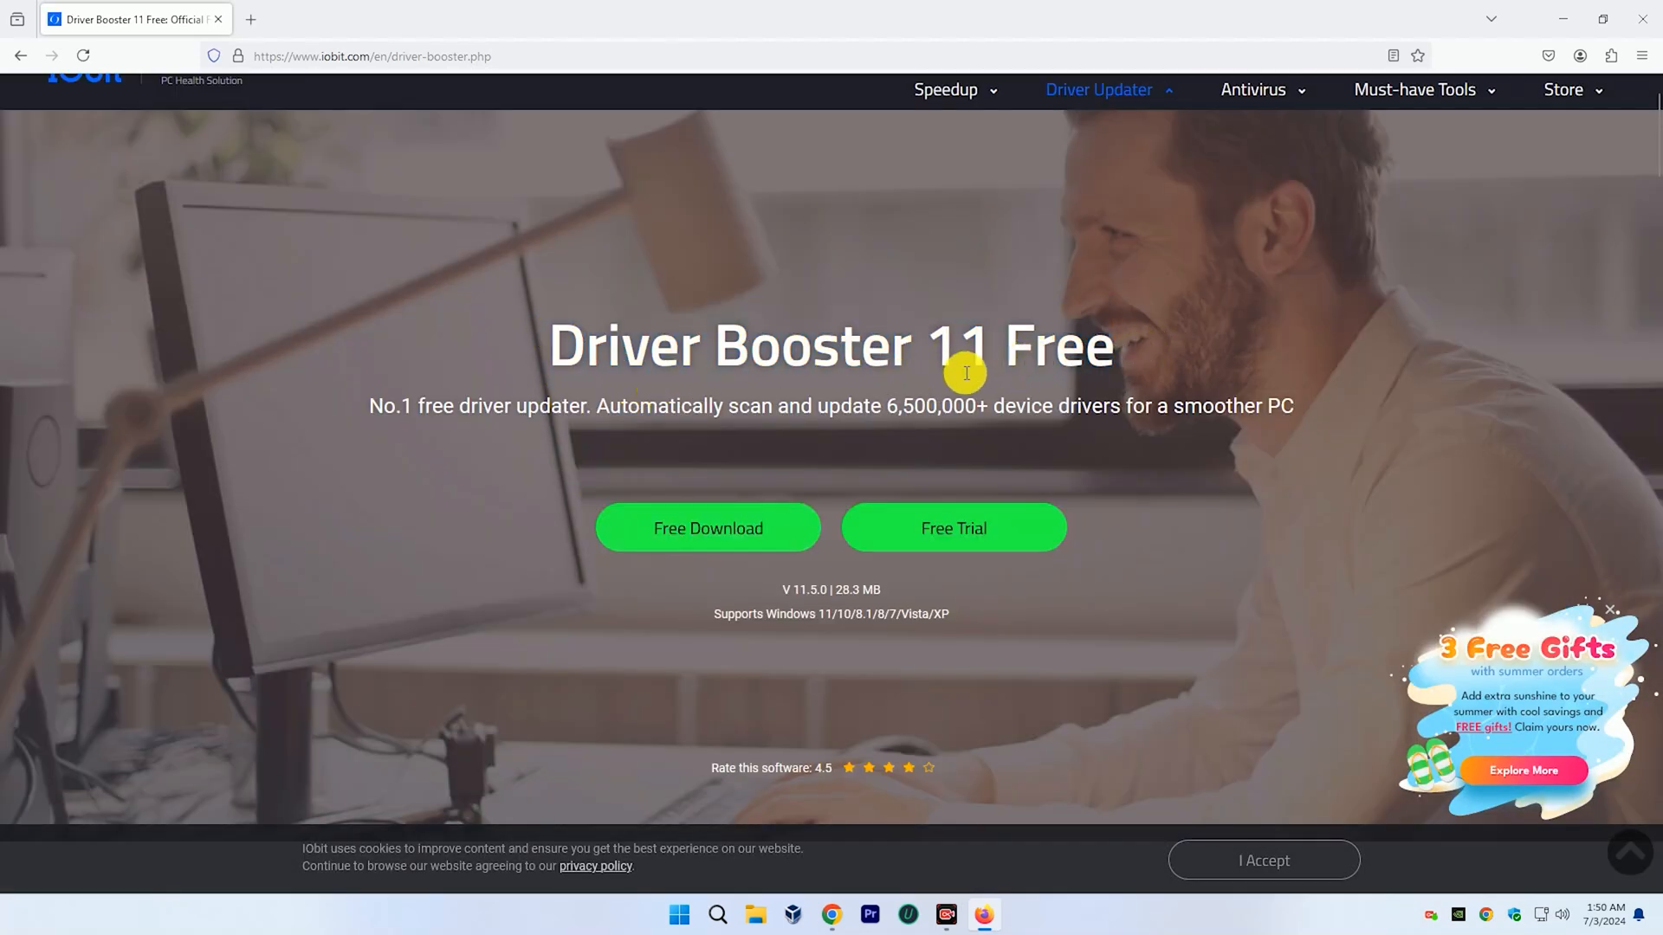
{"action": "left_click", "coordinate": [707, 528]}
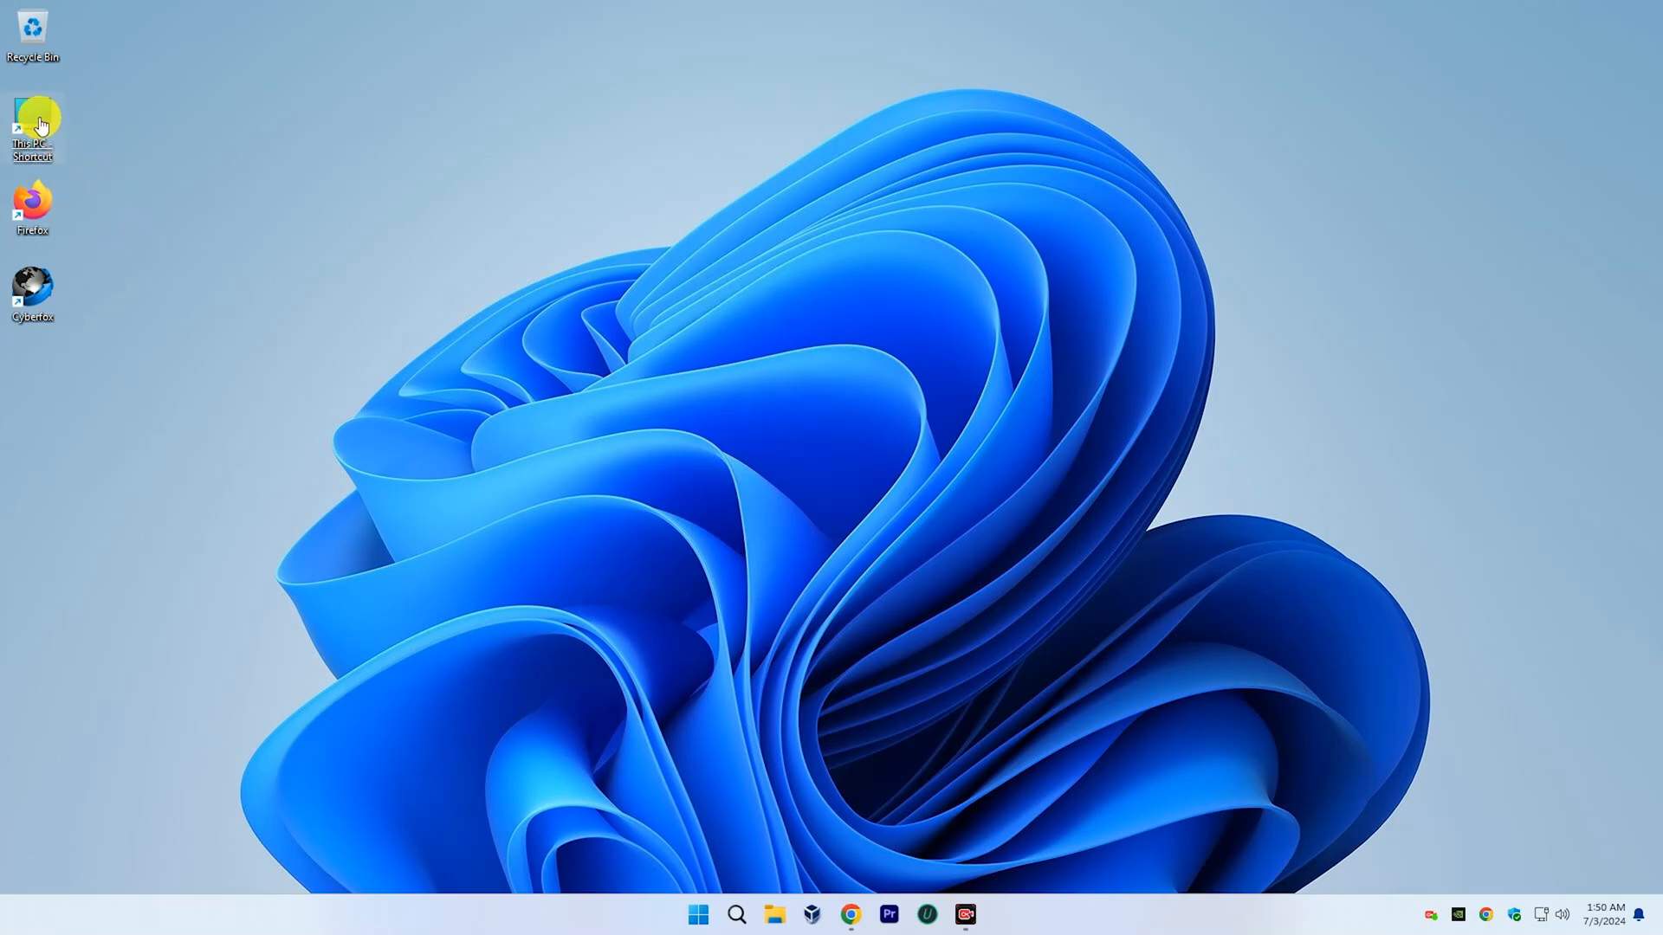
From This PC's Downloads folder, launch the driver_booster_setup file.
{"action": "double_click", "coordinate": [31, 121]}
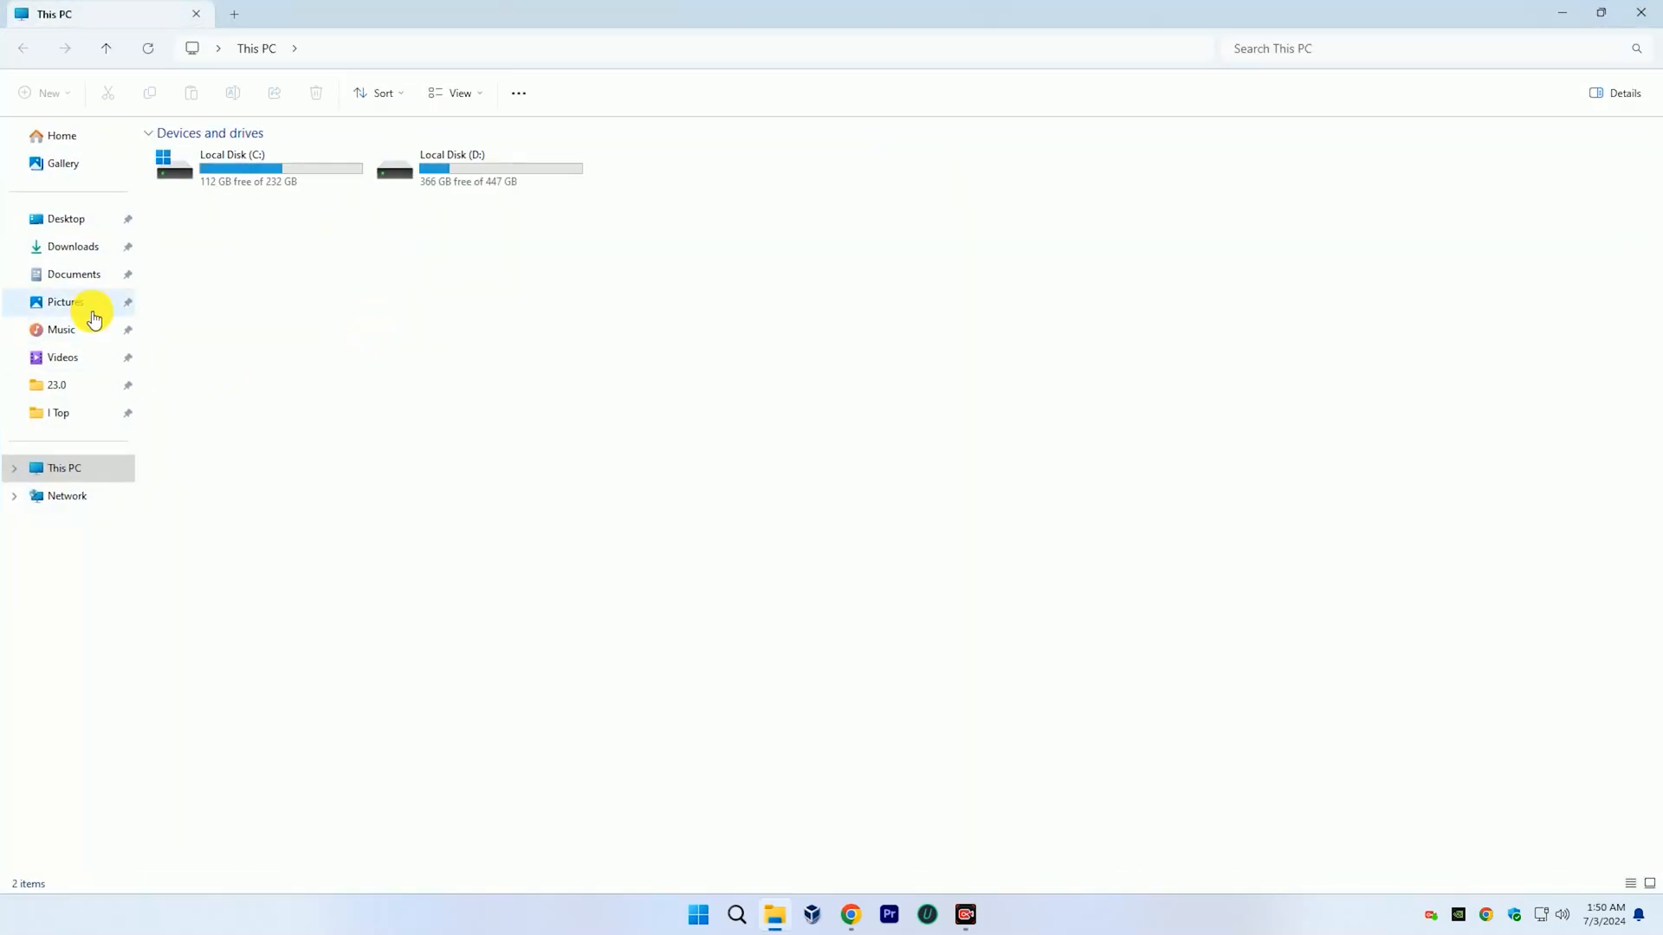
{"action": "left_click", "coordinate": [73, 246]}
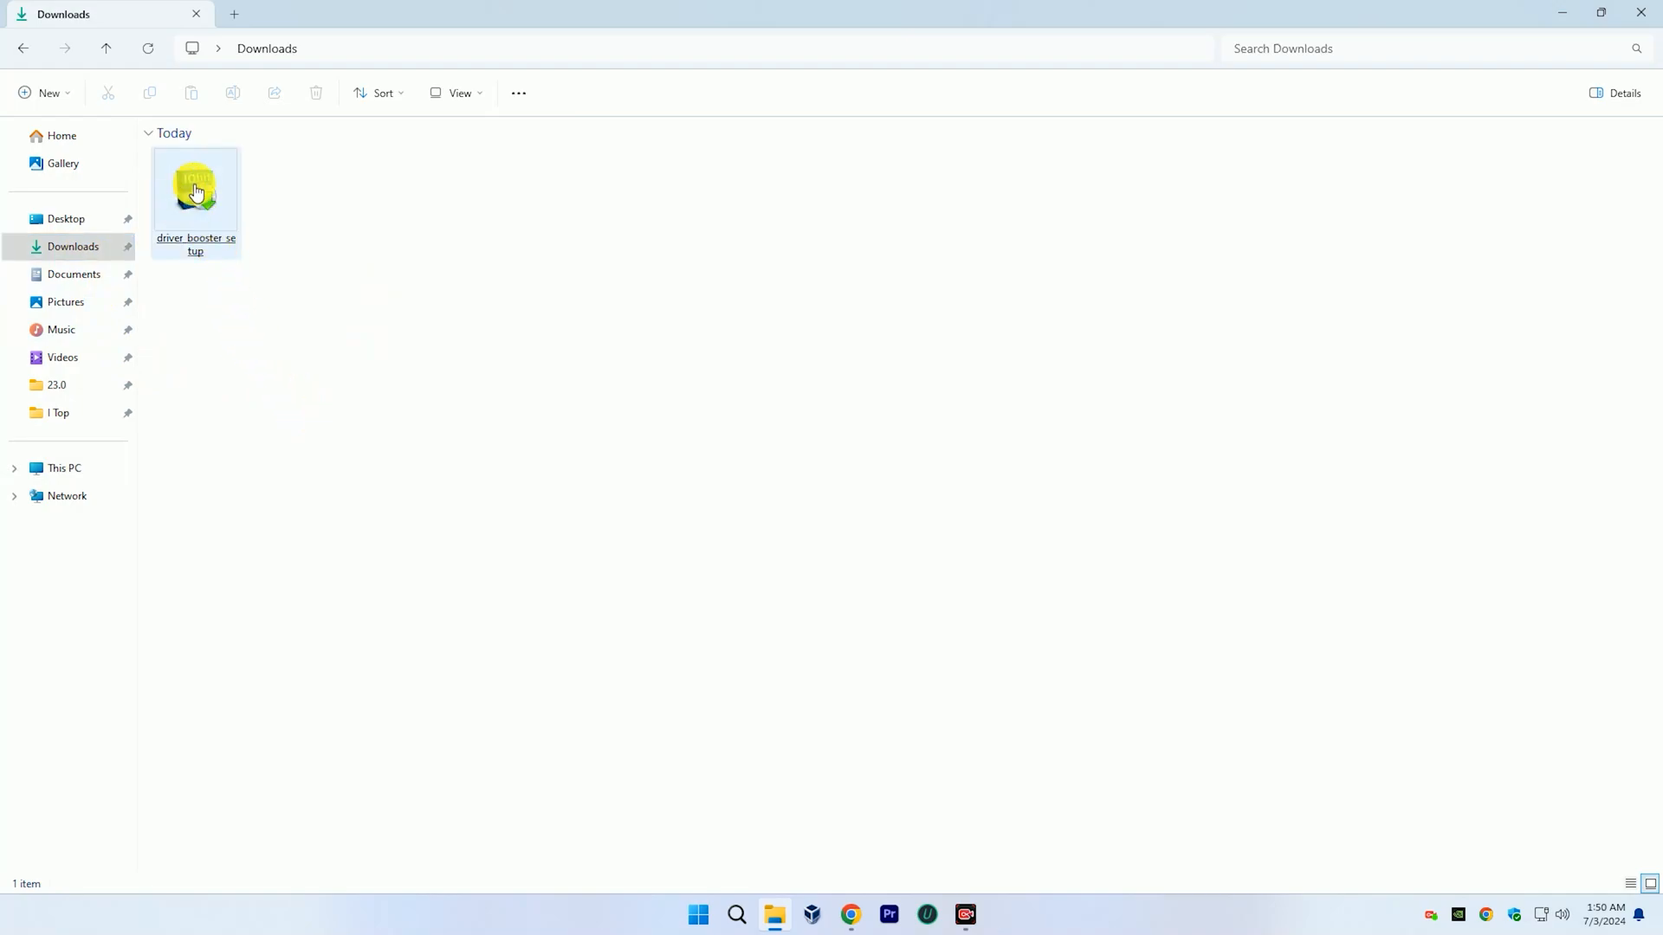
{"action": "right_click", "coordinate": [195, 189]}
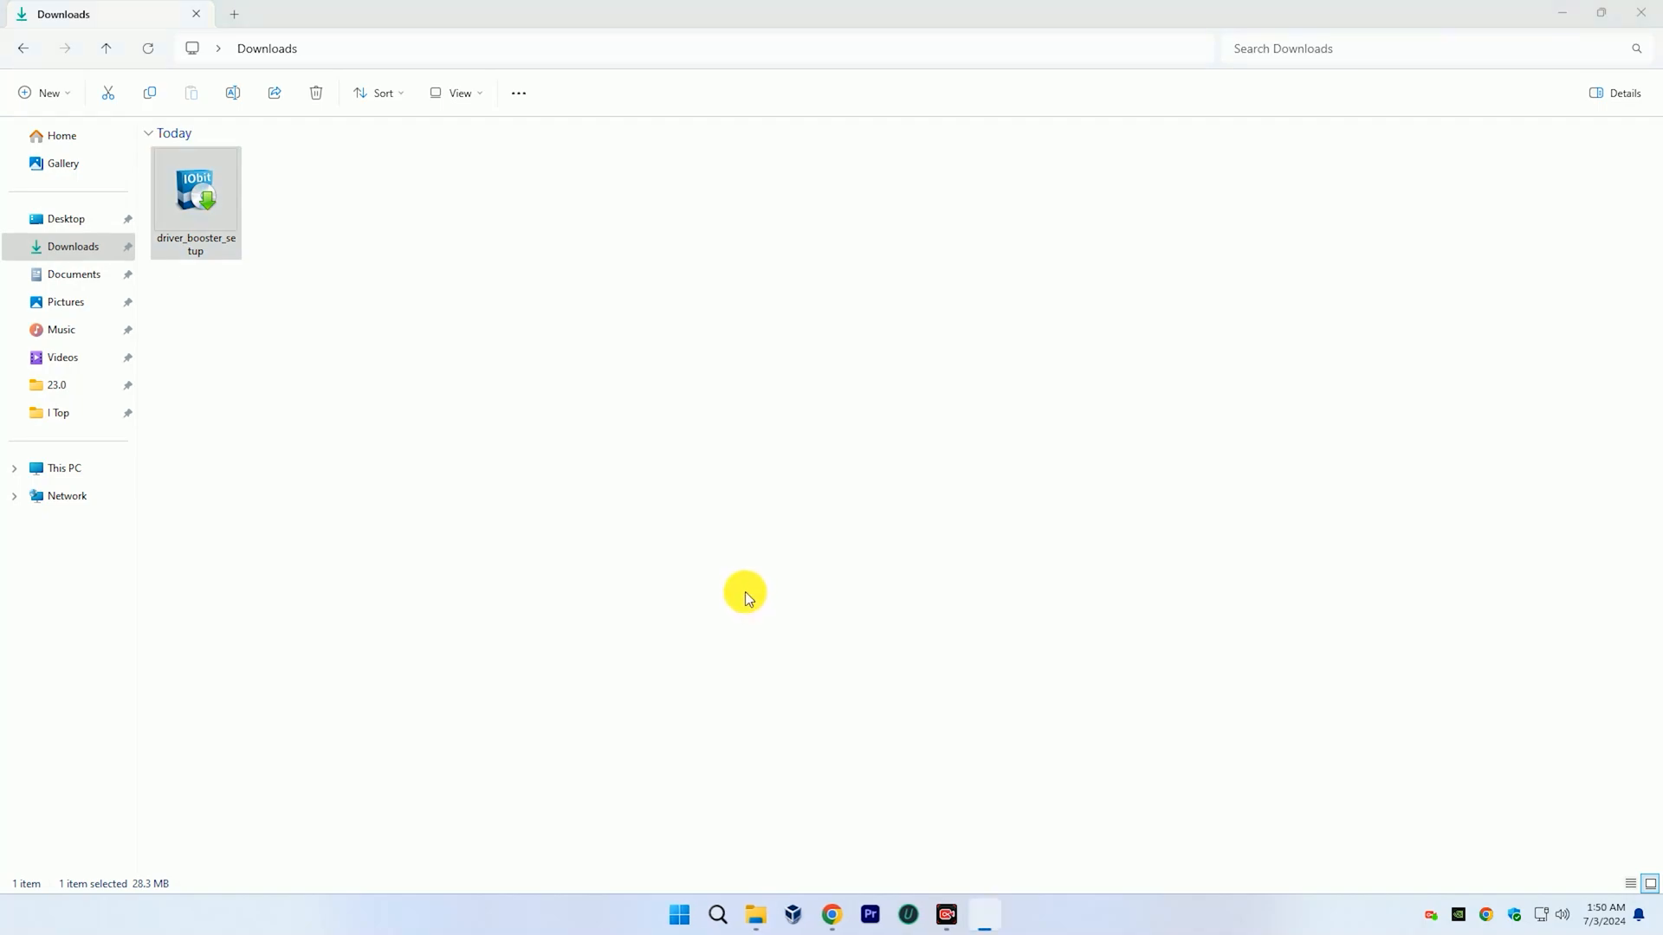
{"action": "double_click", "coordinate": [194, 187]}
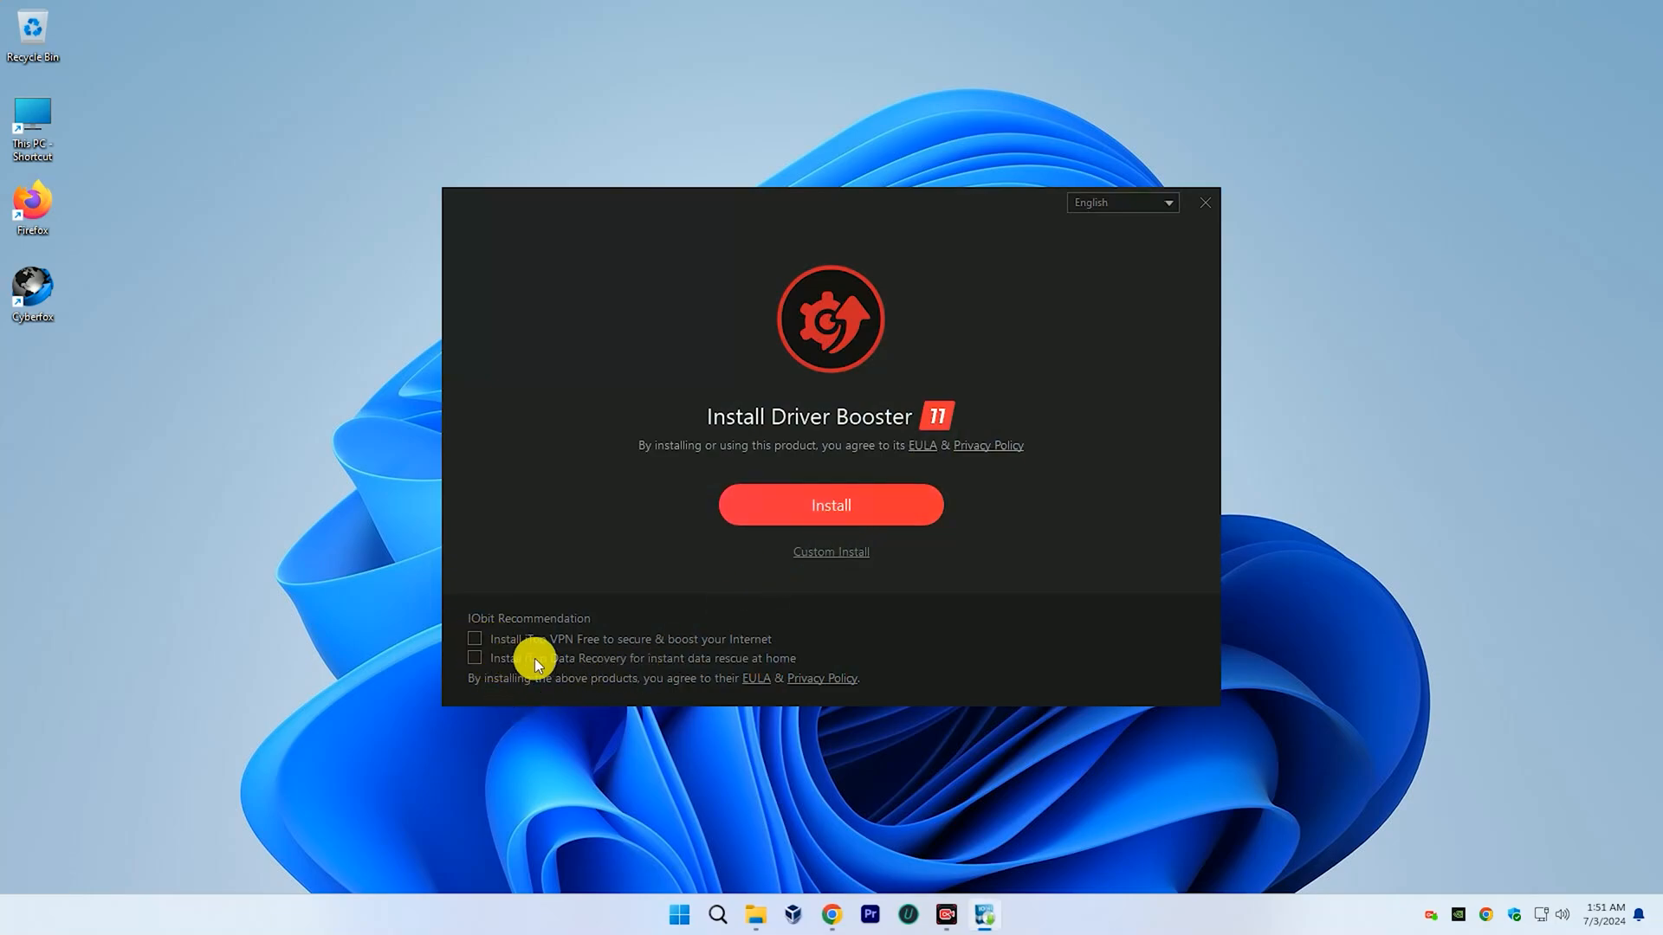
Install Driver Booster 11, declining the iTop Easy Desktop and Advanced SystemCare offers, and close the installer.
{"action": "left_click", "coordinate": [831, 505]}
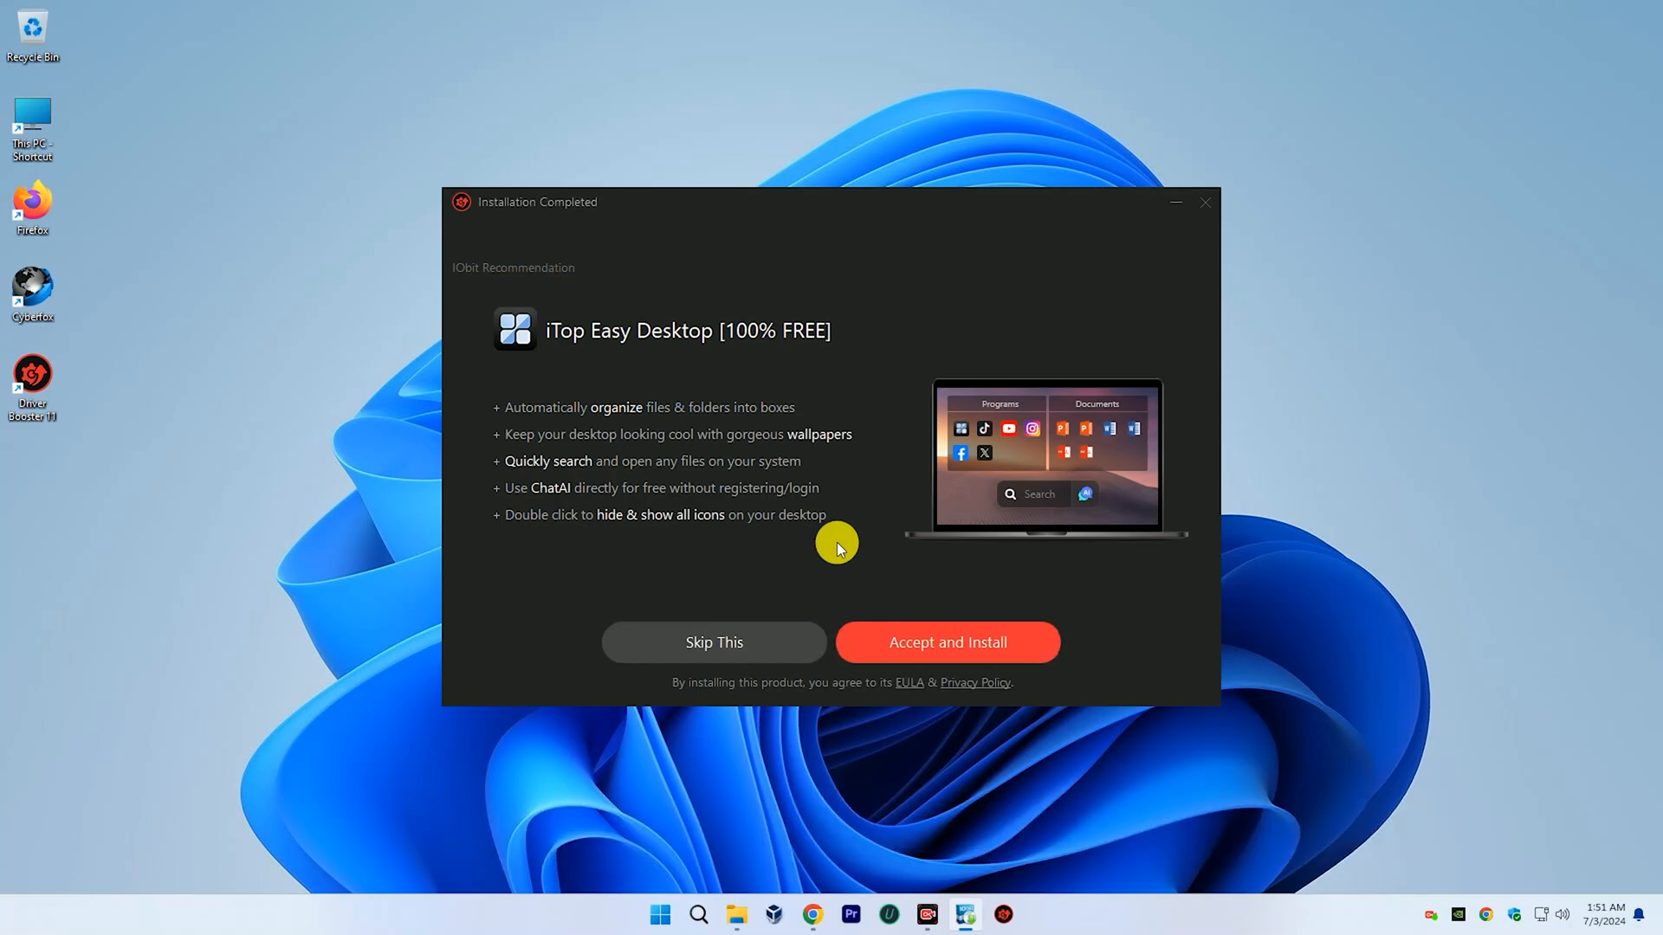
{"action": "left_click", "coordinate": [714, 641]}
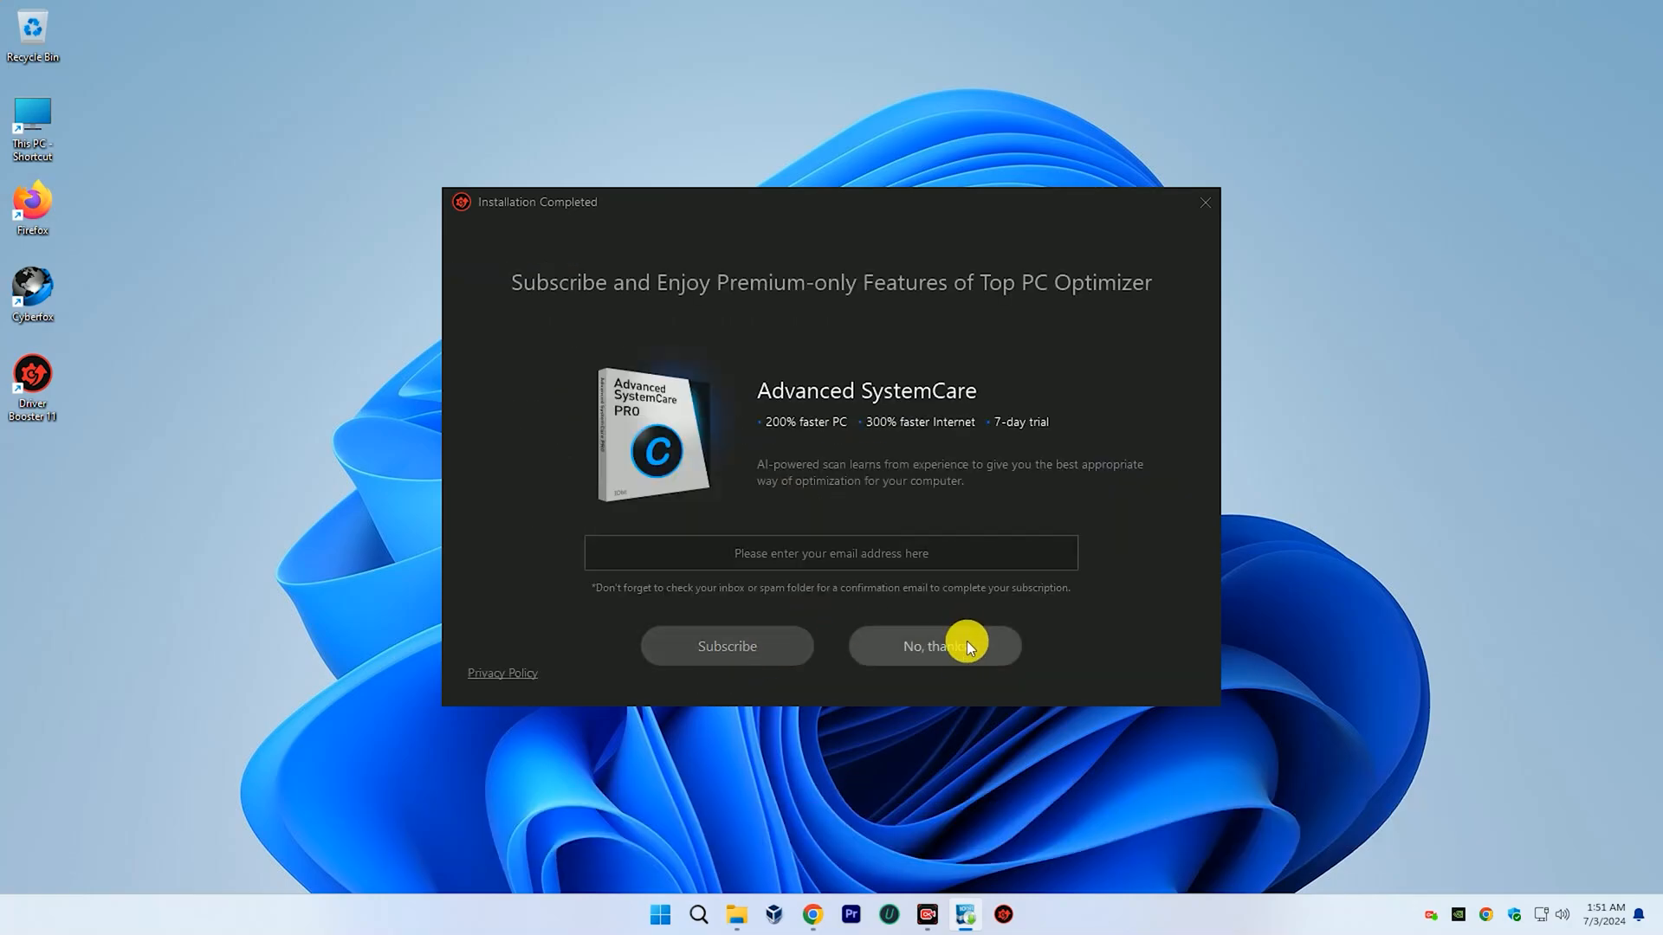
{"action": "left_click", "coordinate": [934, 644]}
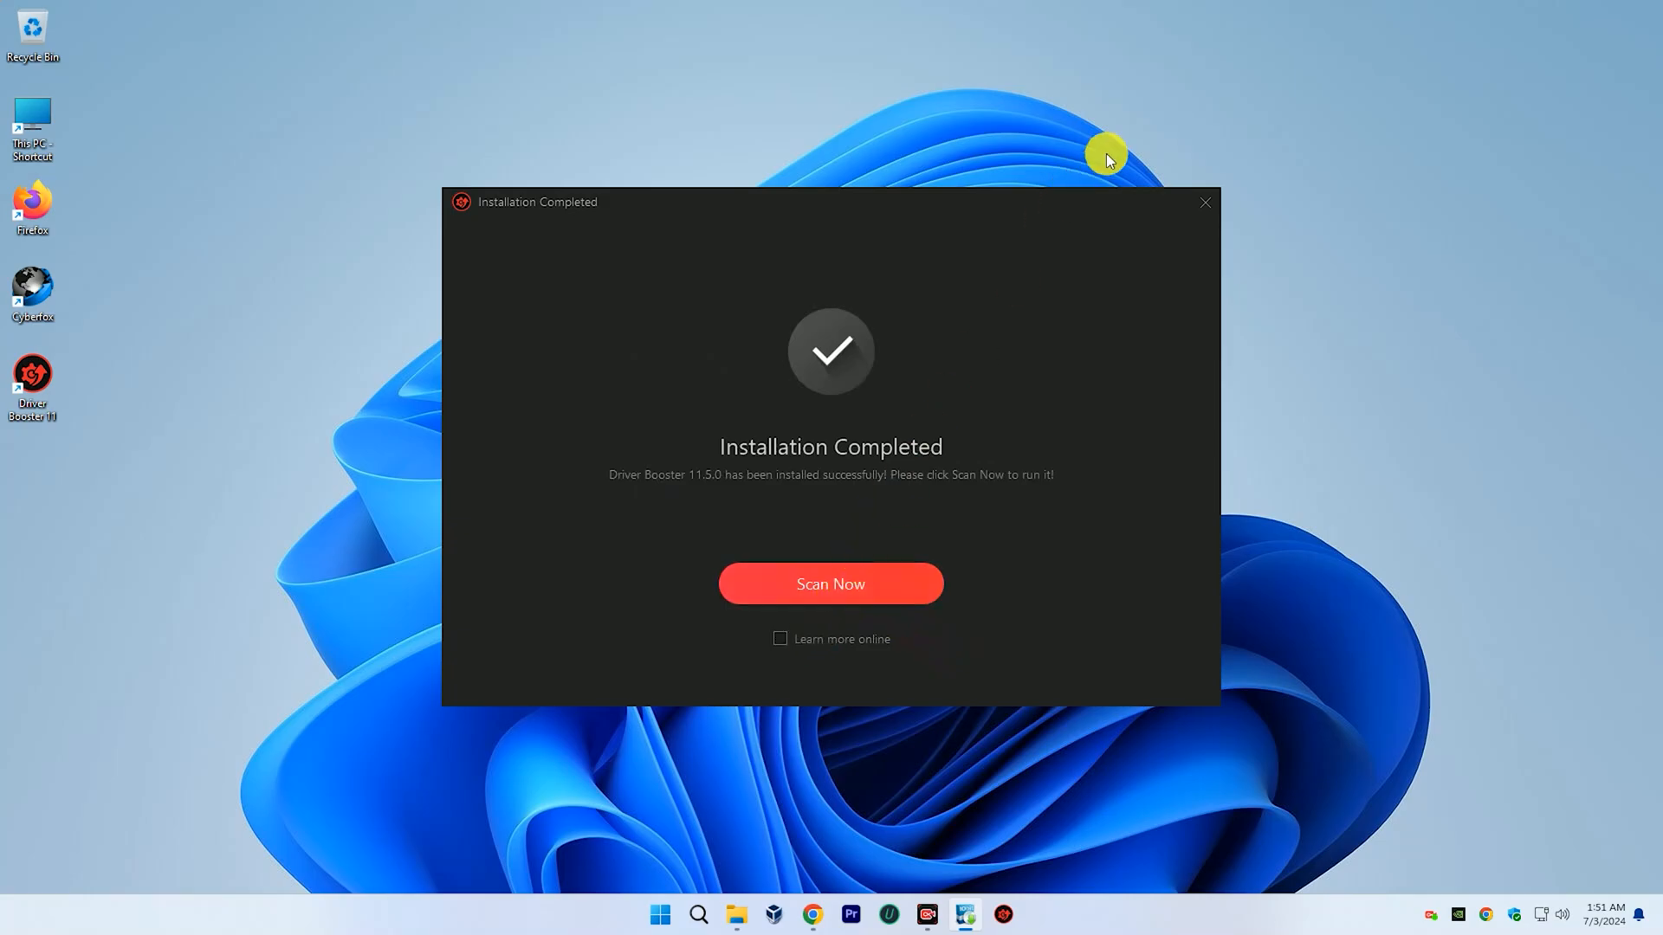
{"action": "left_click", "coordinate": [1206, 201]}
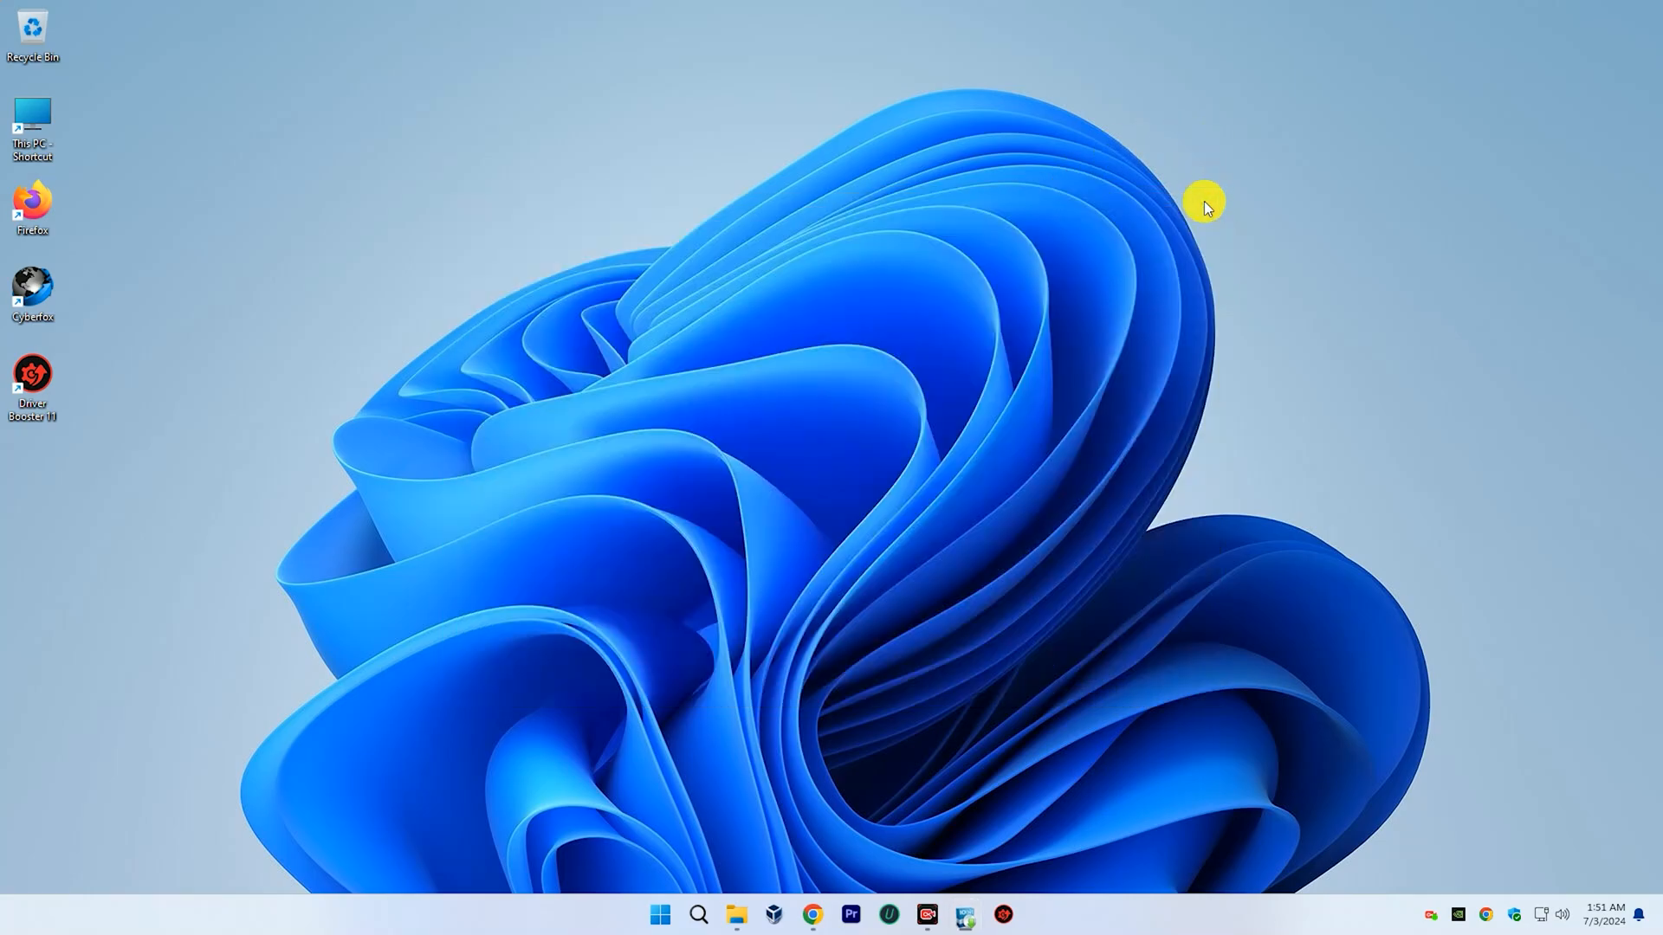
{"action": "mouse_move", "coordinate": [922, 421]}
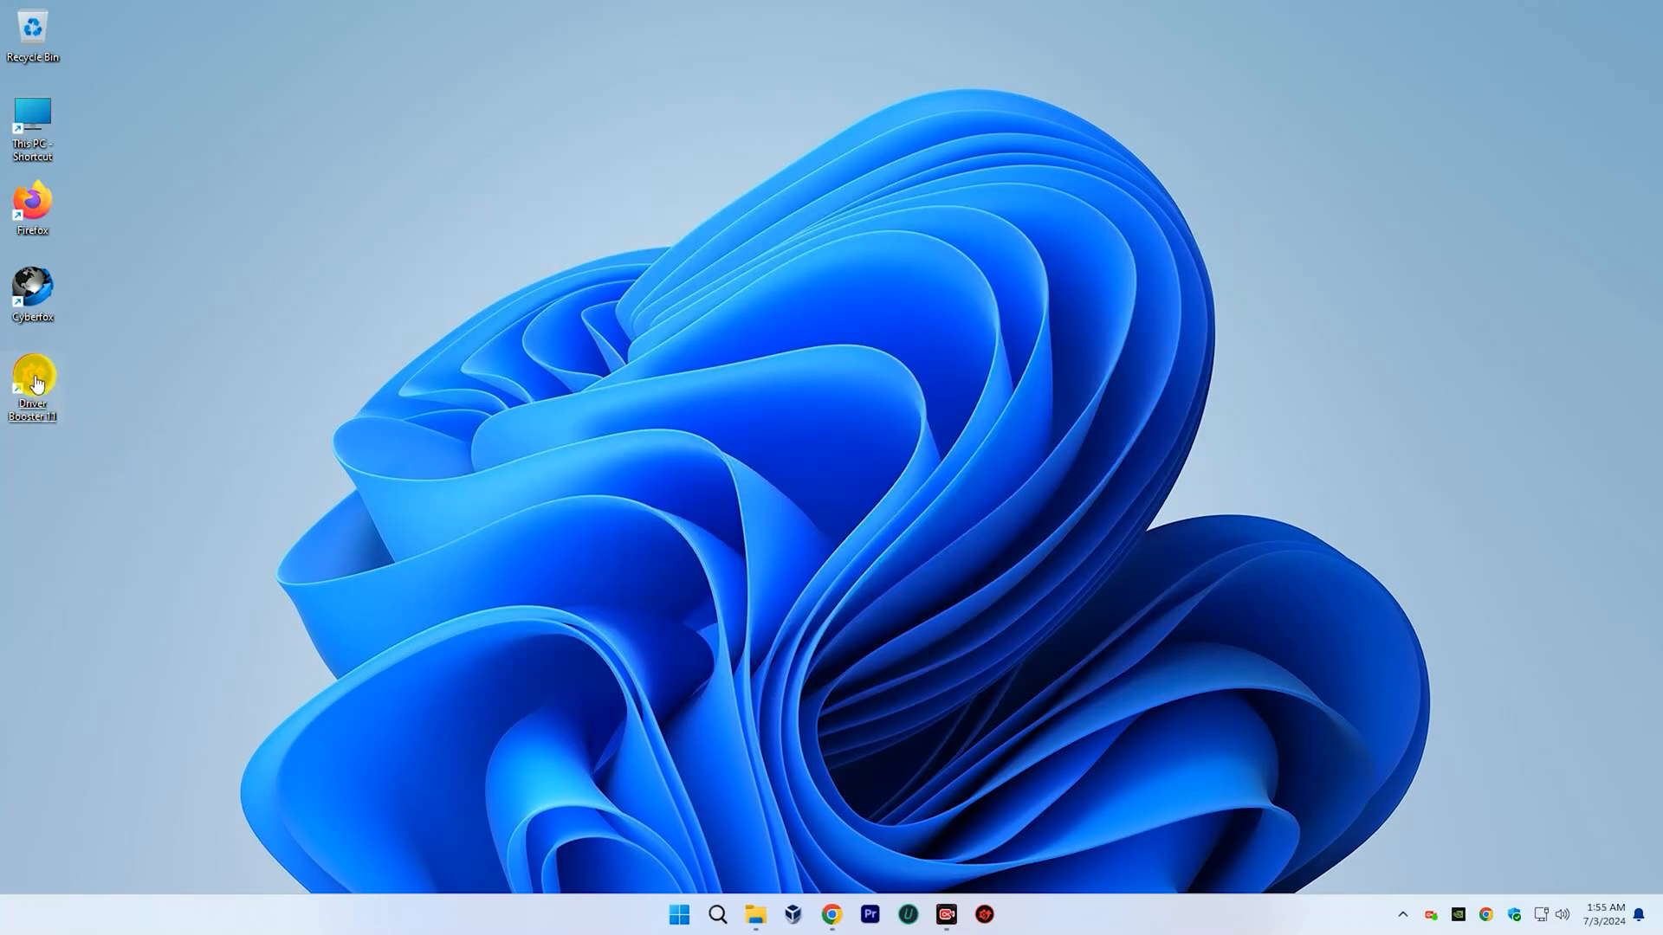
Launch Driver Booster 11 and scan the computer's drivers, reviewing the Outdated list.
{"action": "double_click", "coordinate": [31, 377]}
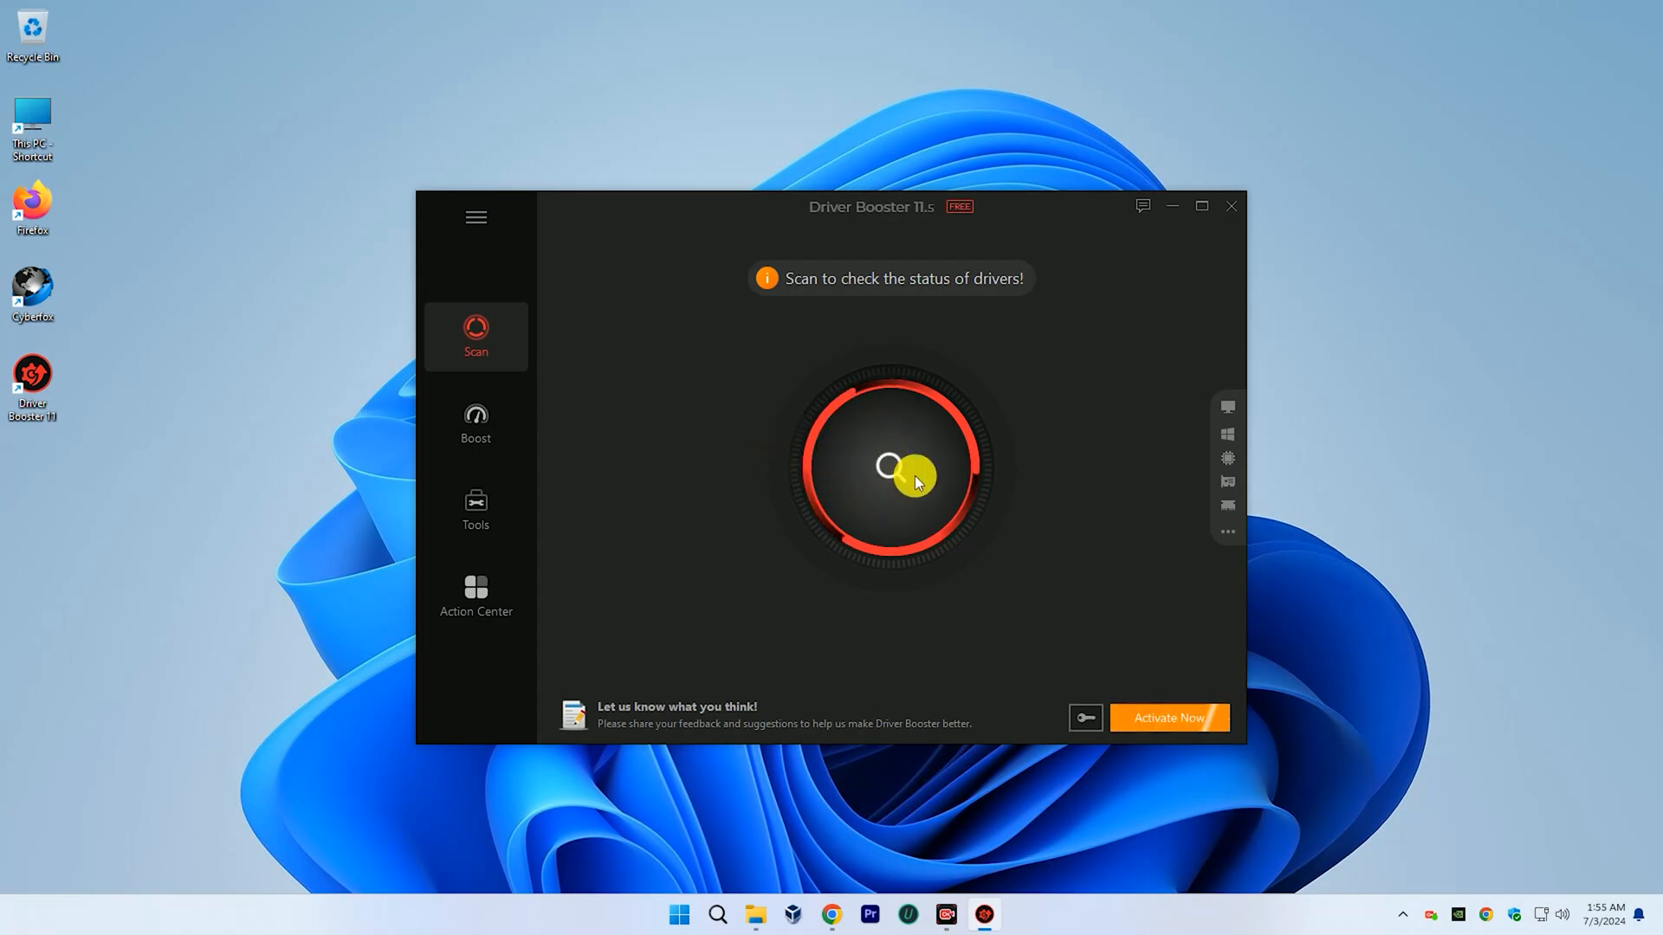
{"action": "left_click", "coordinate": [908, 479]}
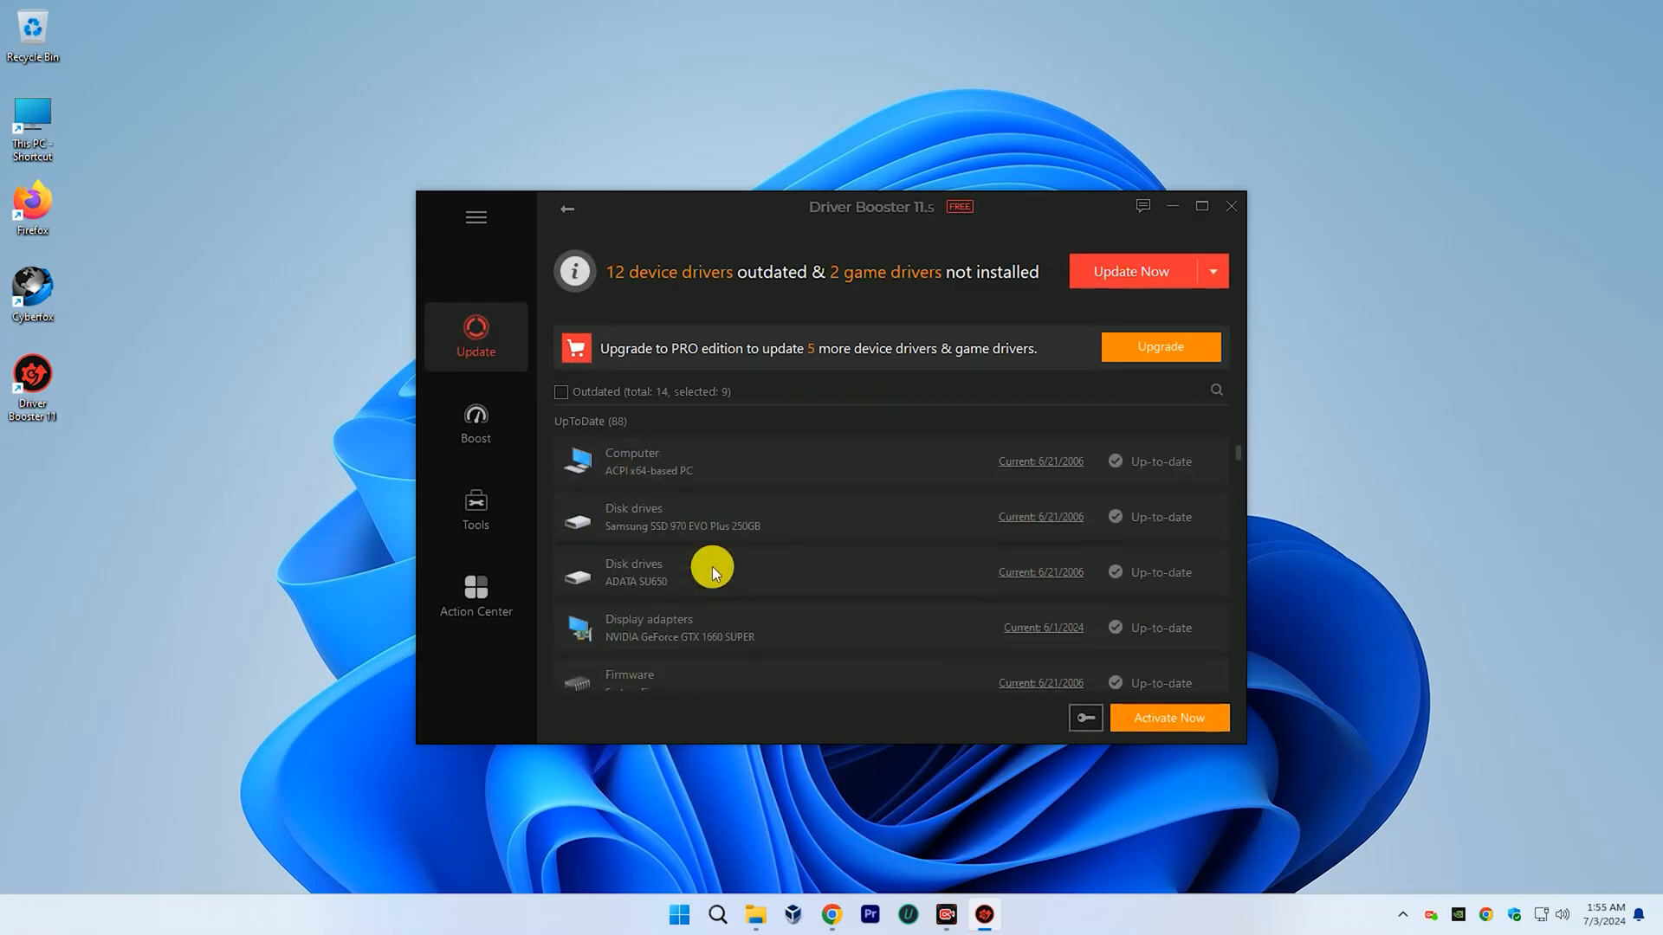
{"action": "mouse_move", "coordinate": [1135, 499]}
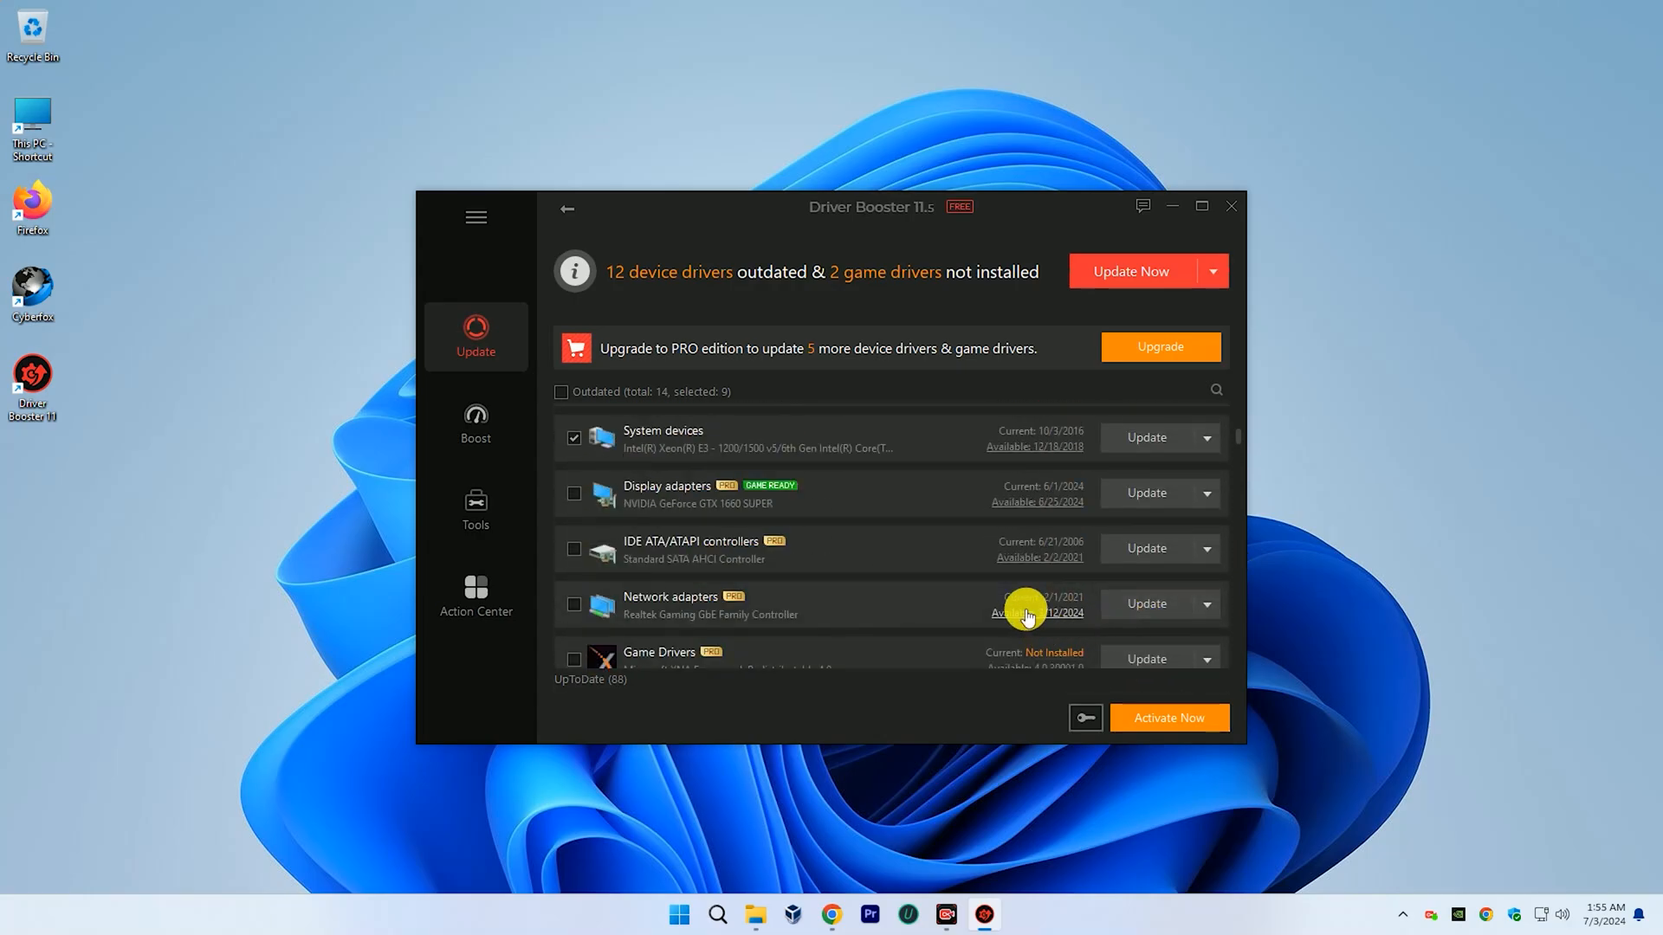
{"action": "scroll", "scroll_direction": "down", "scroll_amount": 3}
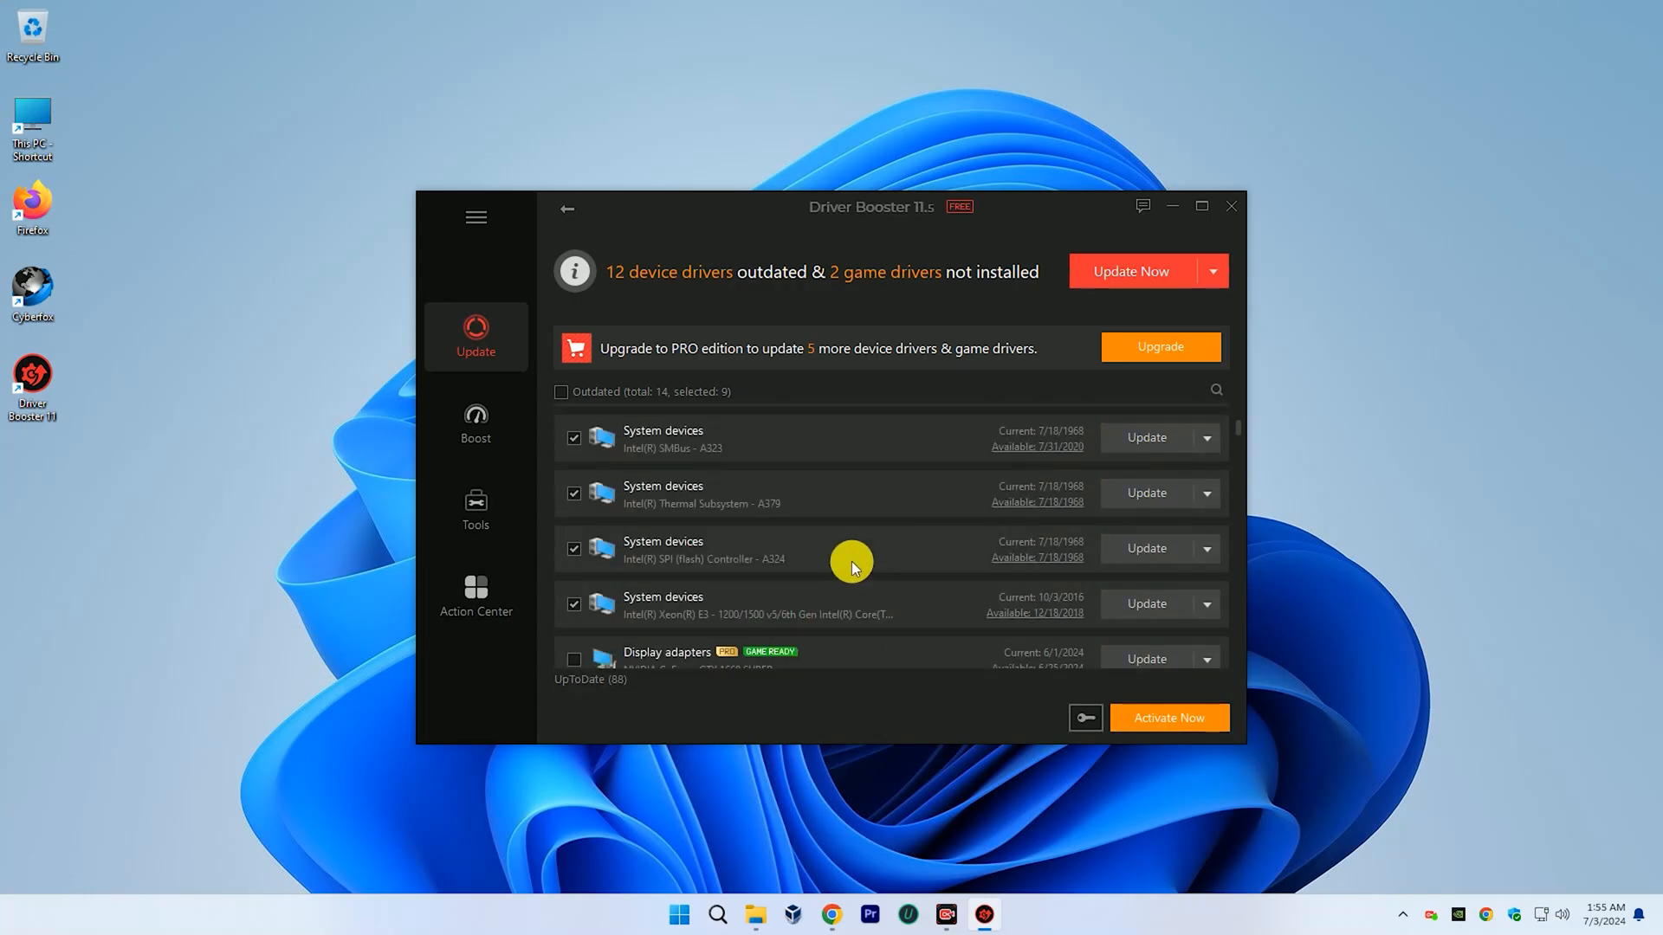
{"action": "mouse_move", "coordinate": [573, 606]}
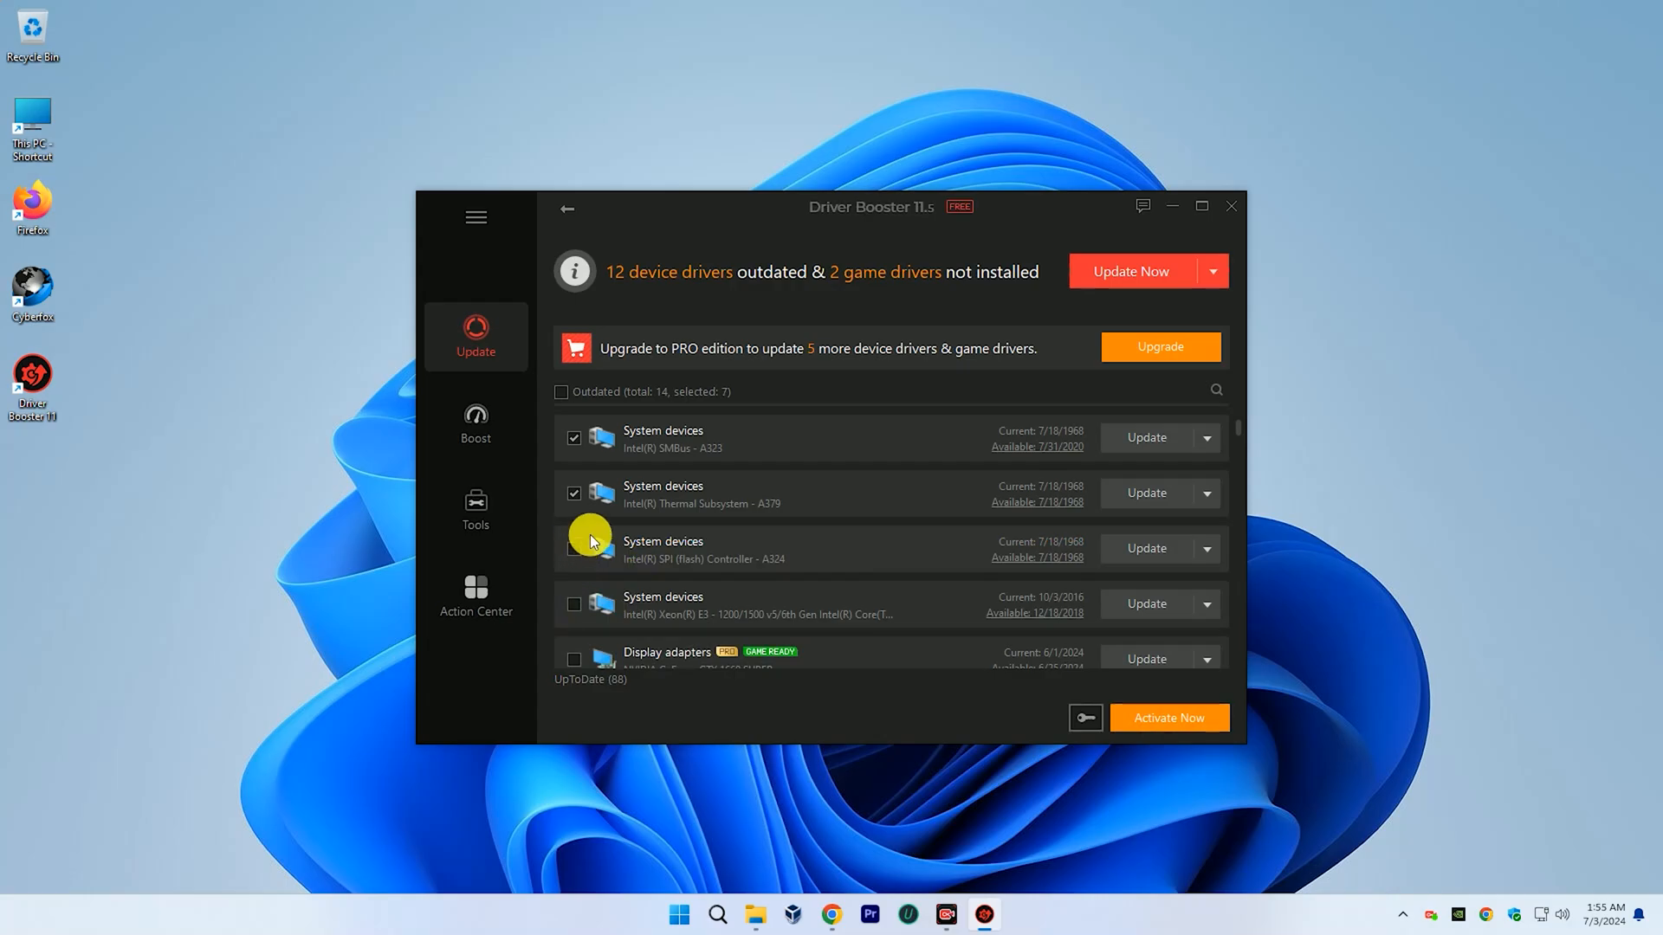
Run Update Now on the chosen drivers, dismissing the installation notices permanently, and review the remaining list.
{"action": "left_click", "coordinate": [573, 492]}
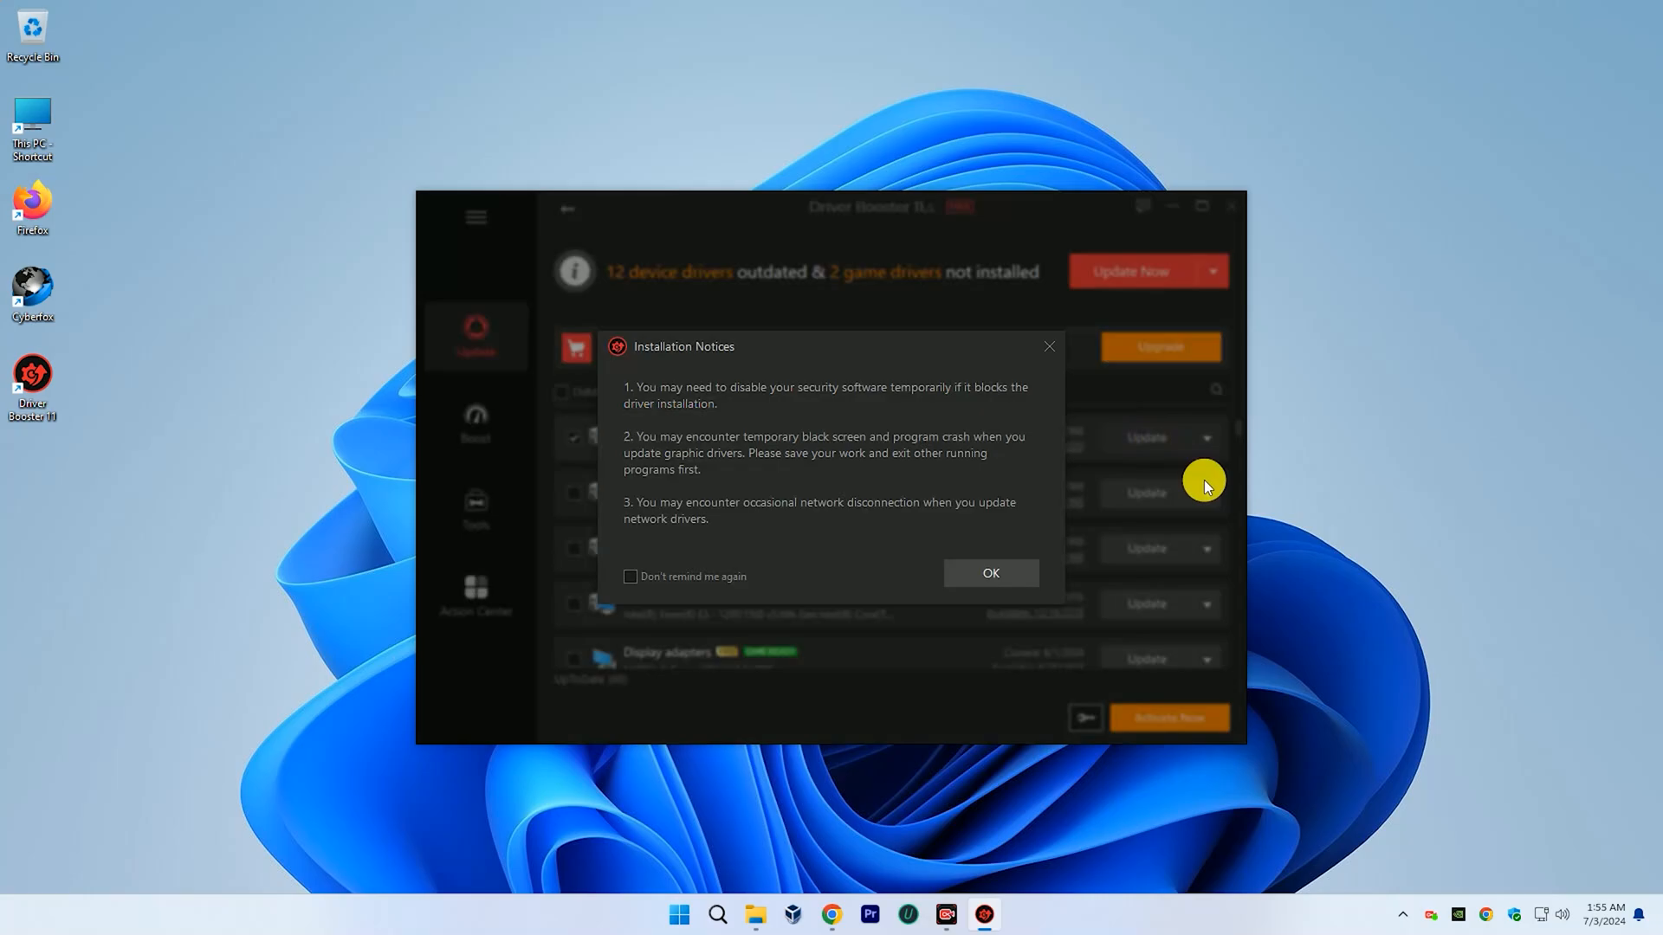
{"action": "left_click", "coordinate": [631, 576]}
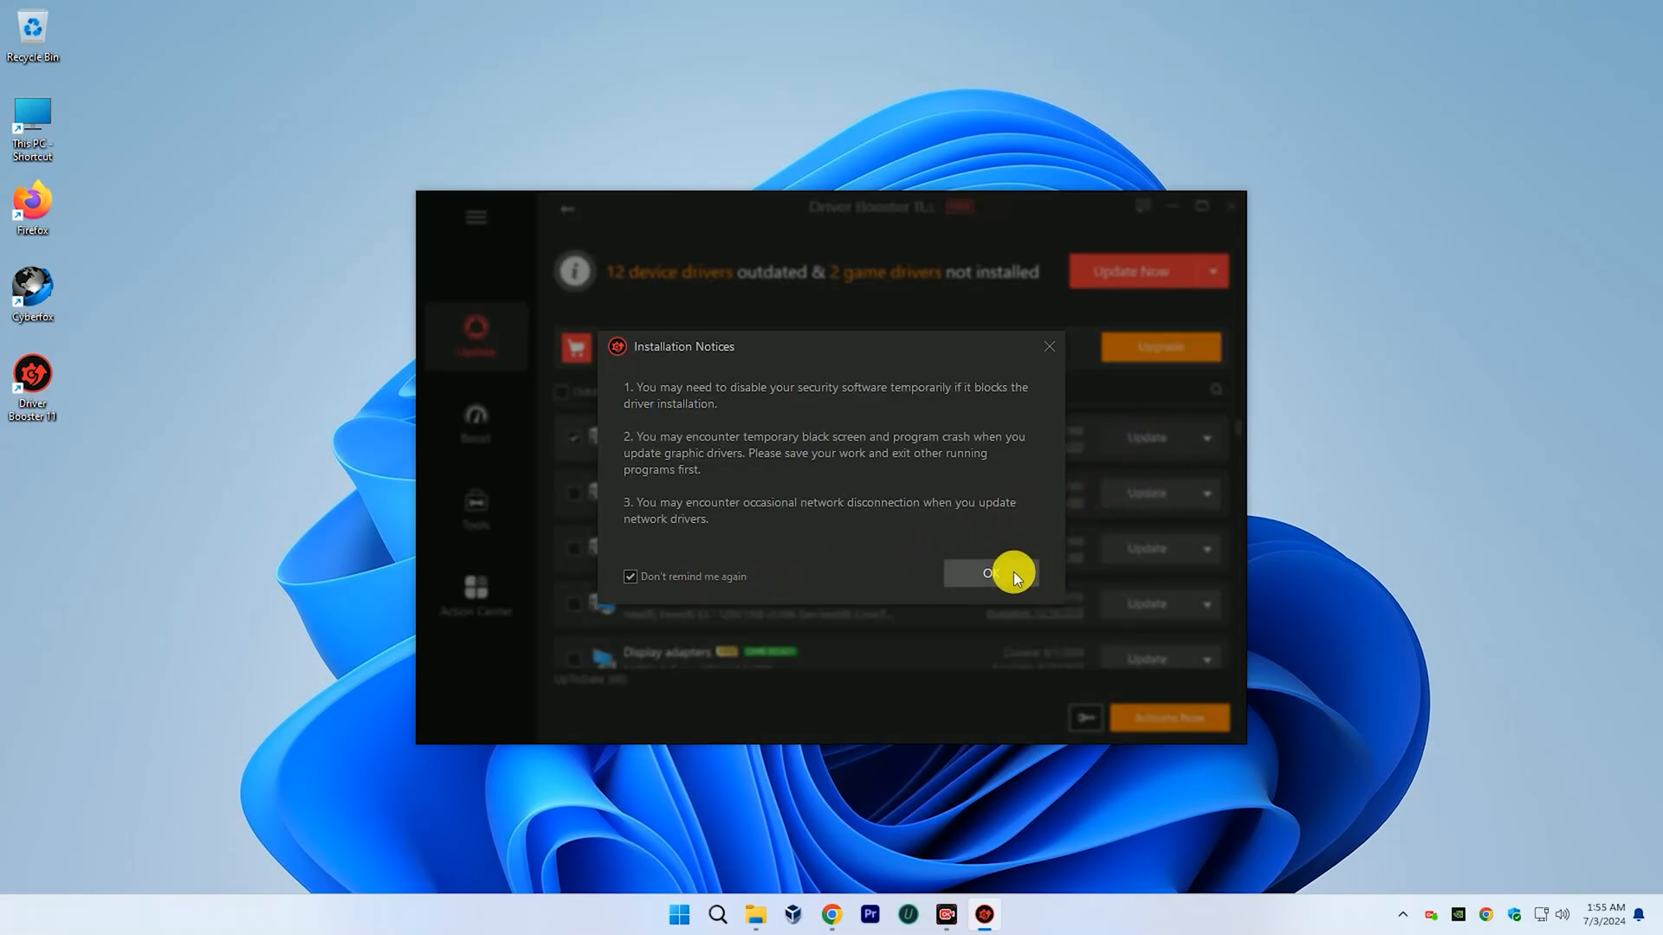
{"action": "left_click", "coordinate": [991, 572]}
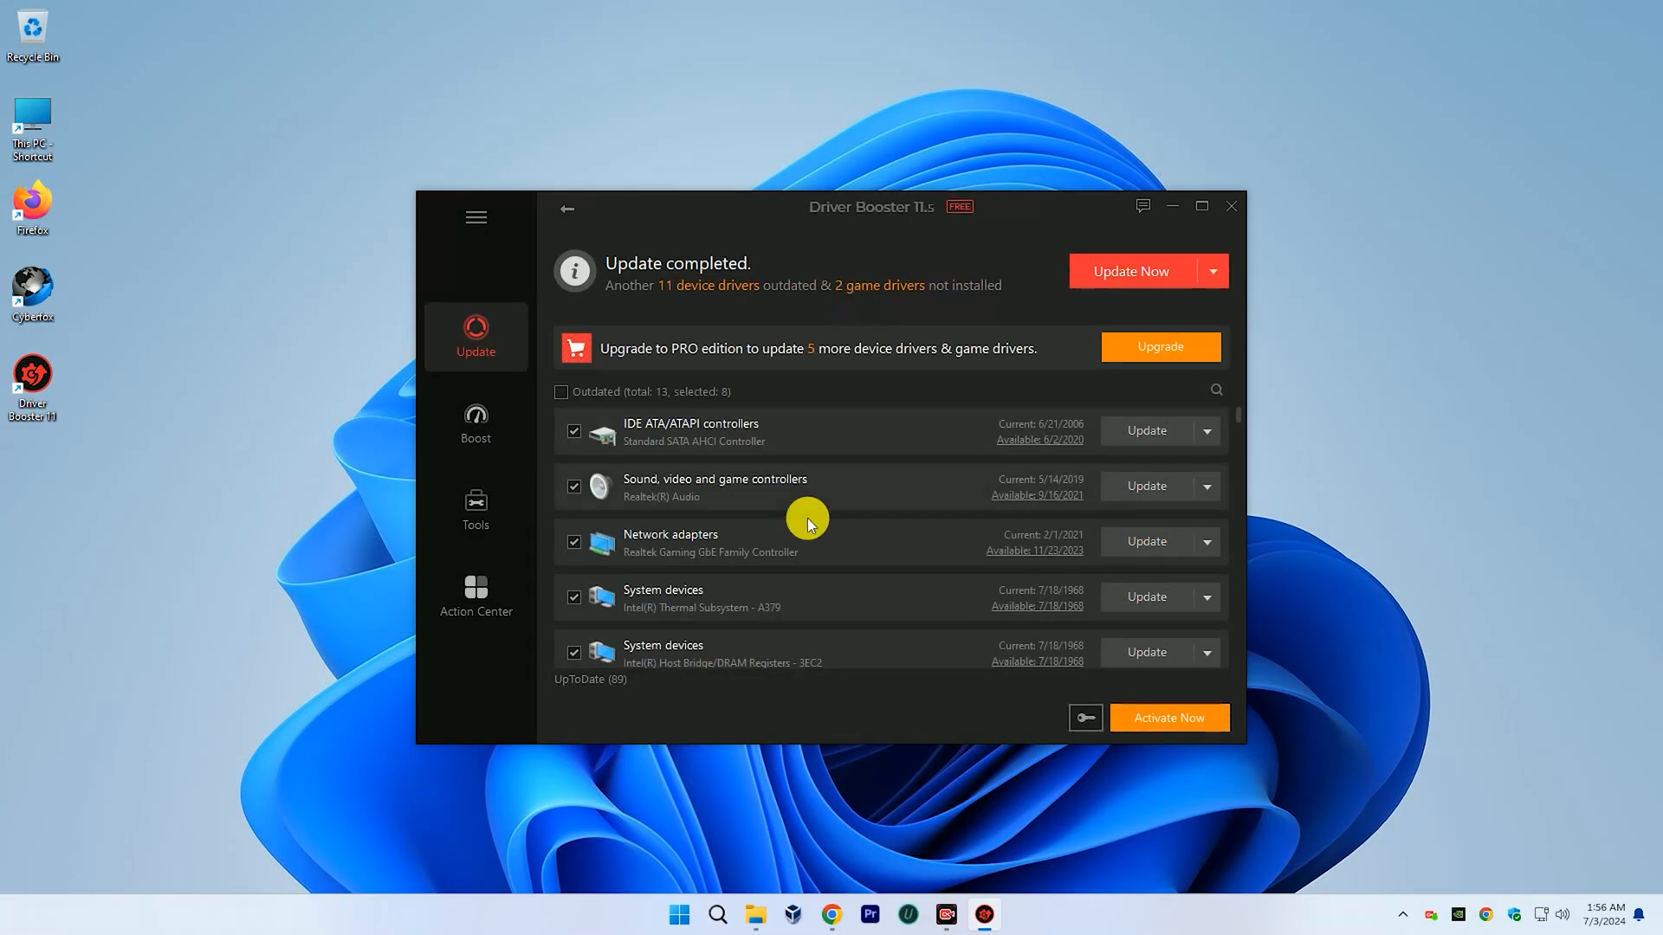
{"action": "scroll", "scroll_direction": "down", "scroll_amount": 3}
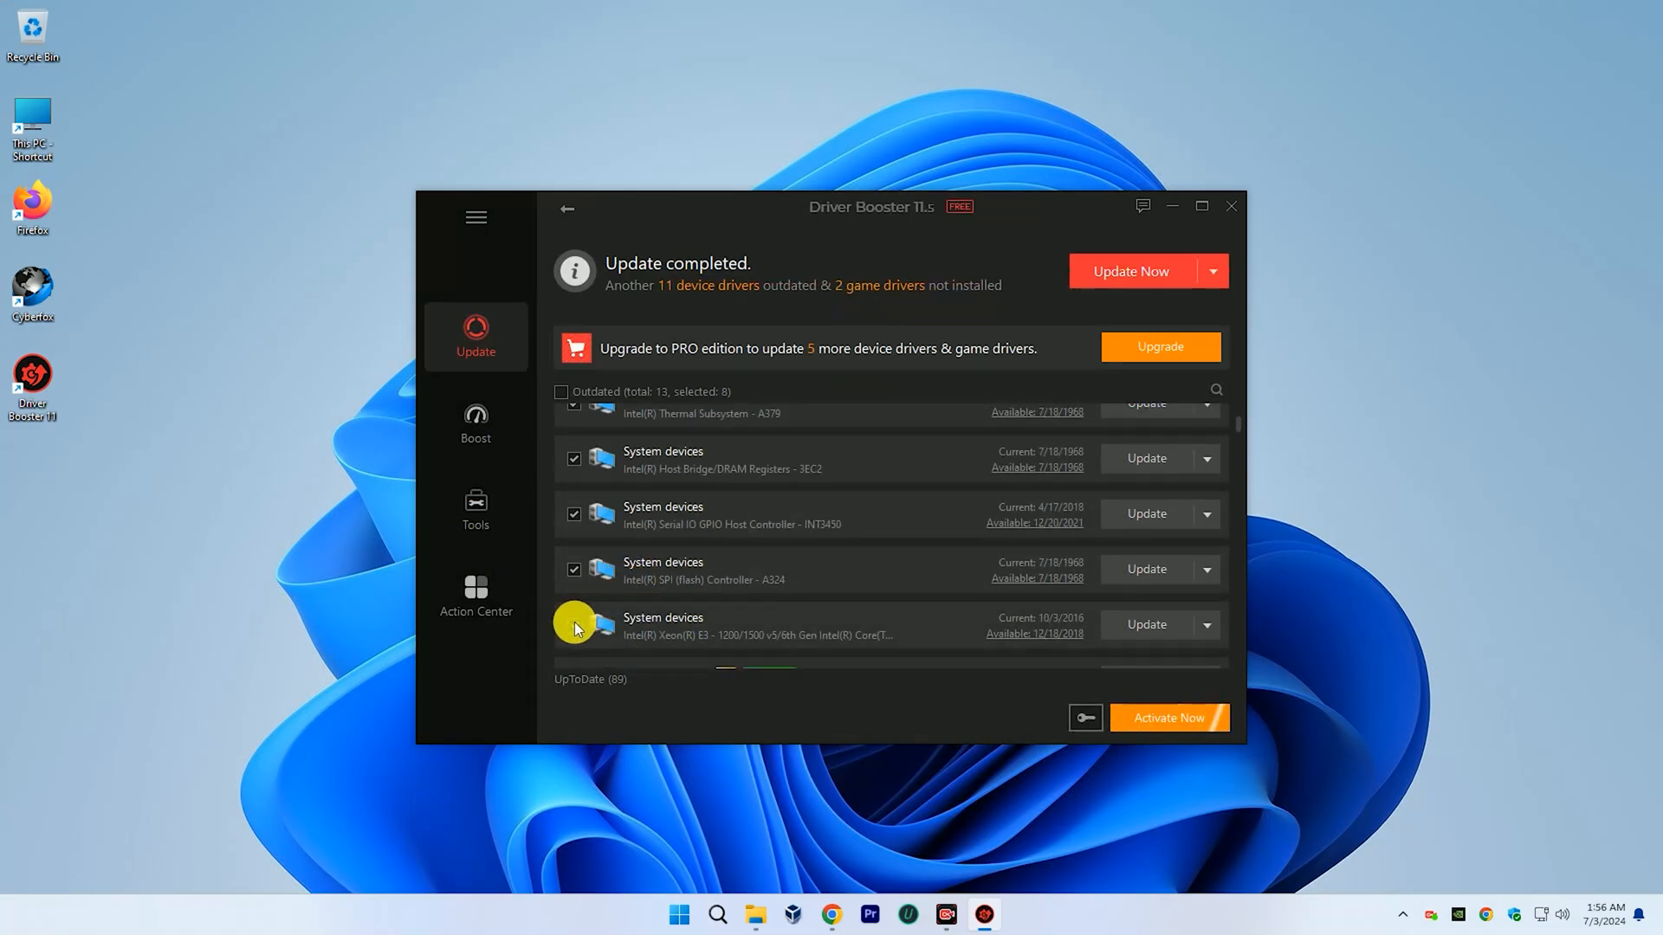
Exclude the Intel Xeon and Serial IO GPIO system drivers and update only the IDE, Sound and Network drivers.
{"action": "left_click", "coordinate": [574, 624]}
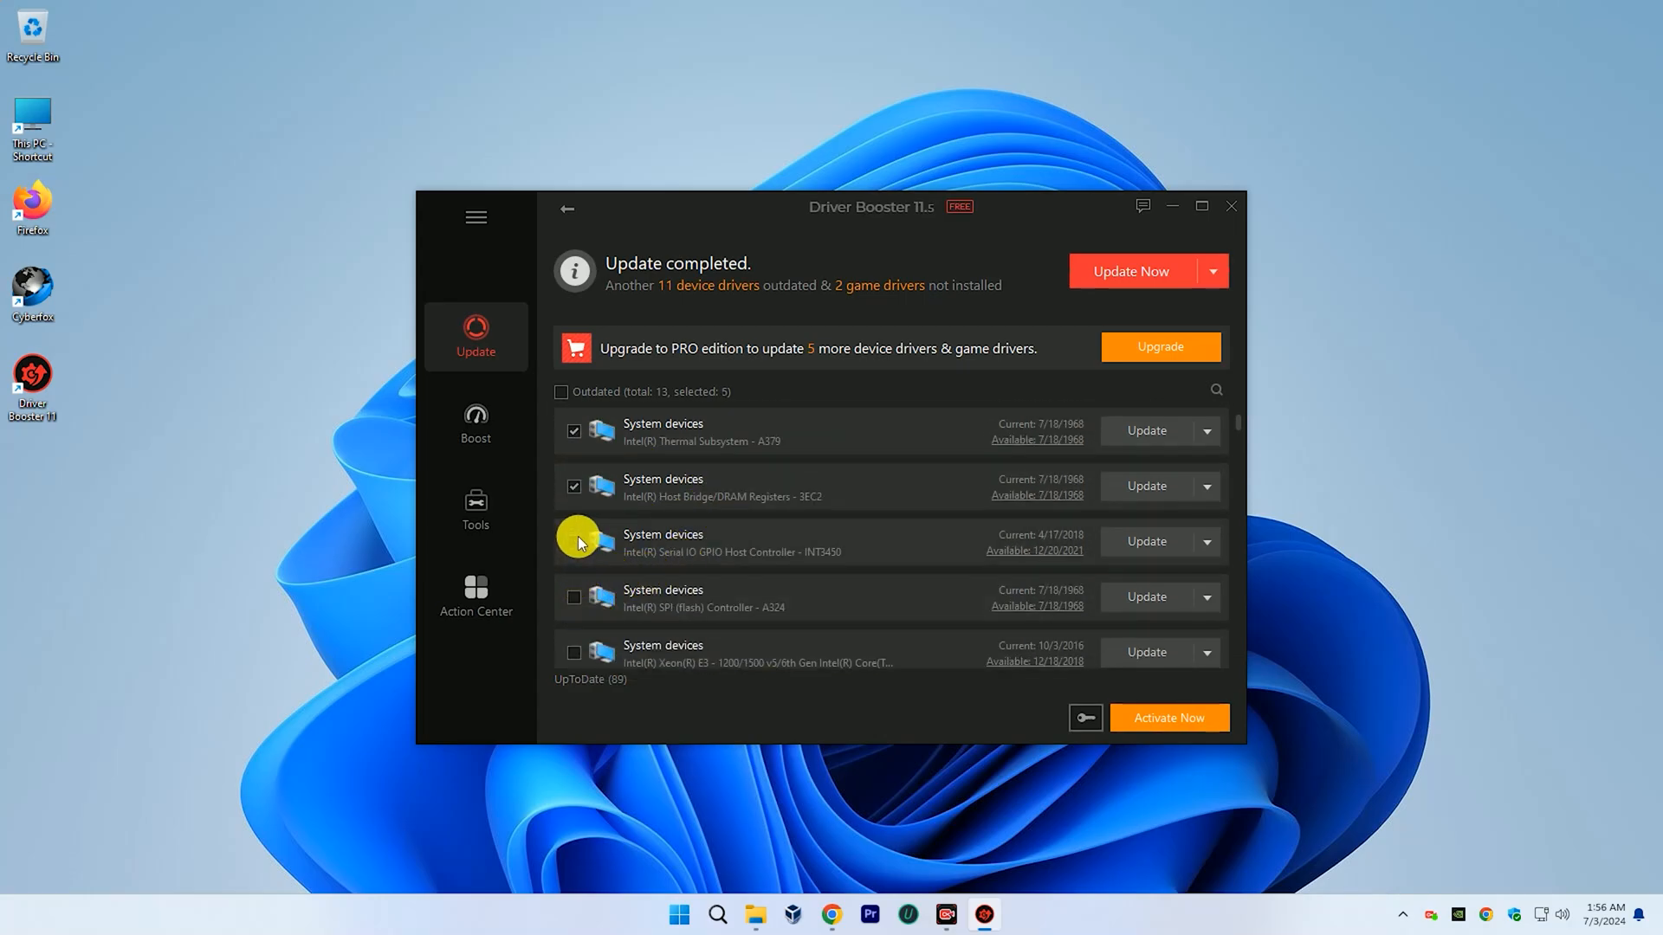
{"action": "left_click", "coordinate": [574, 485]}
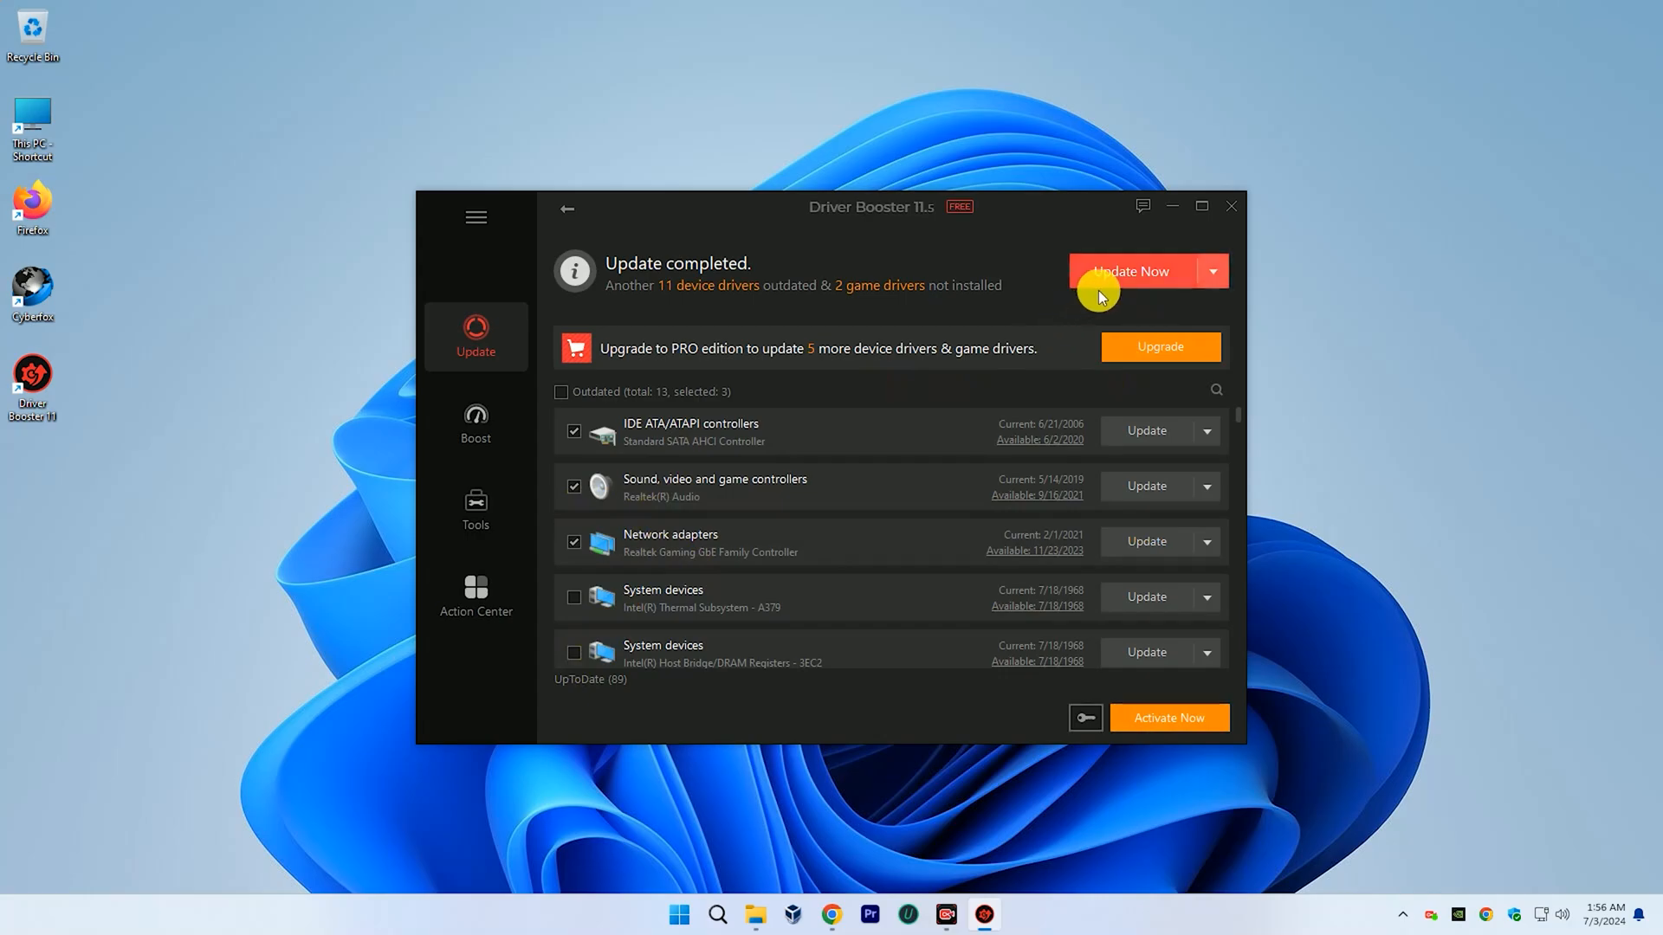
{"action": "left_click", "coordinate": [1133, 270]}
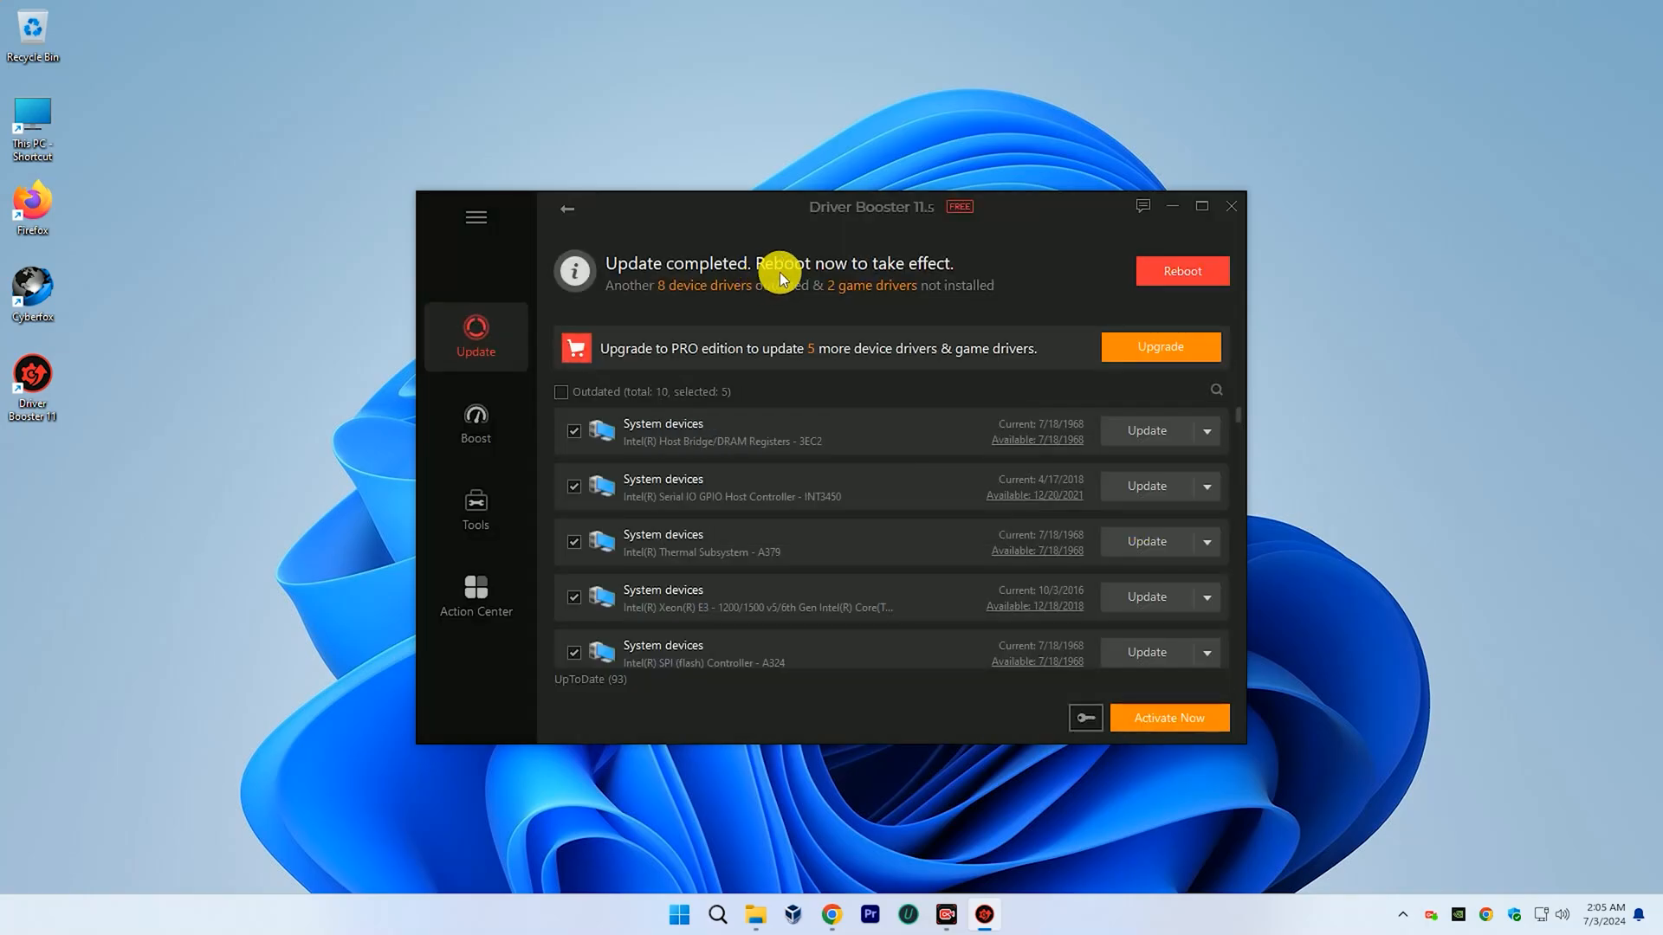
{"action": "mouse_move", "coordinate": [766, 506]}
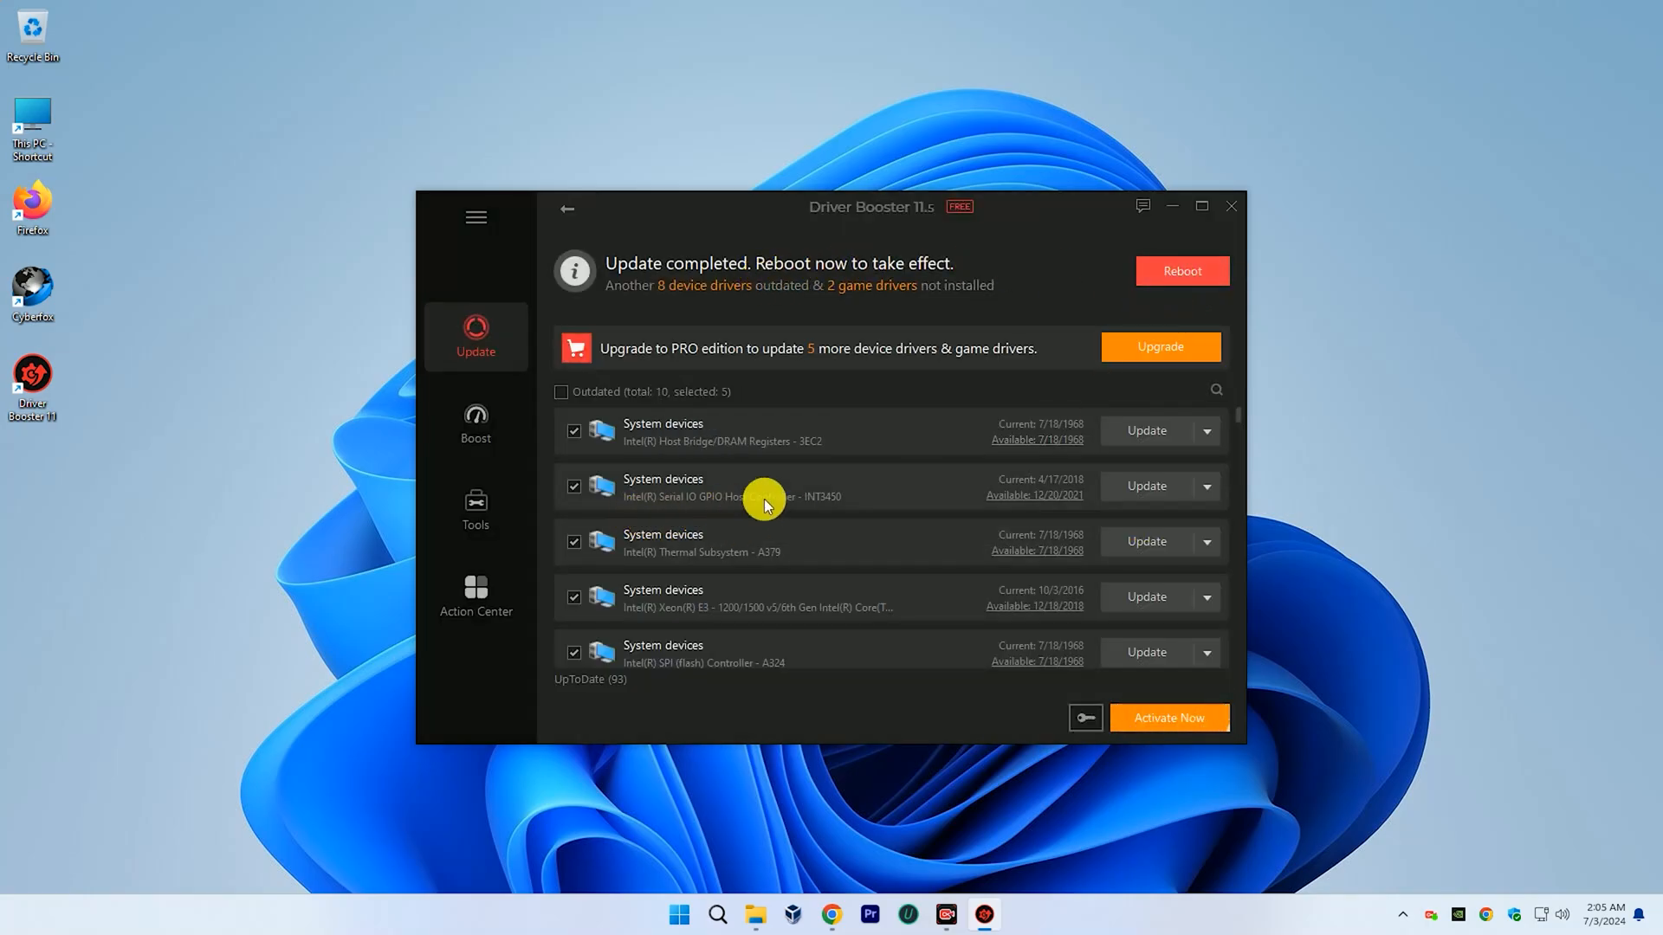
{"action": "mouse_move", "coordinate": [914, 357]}
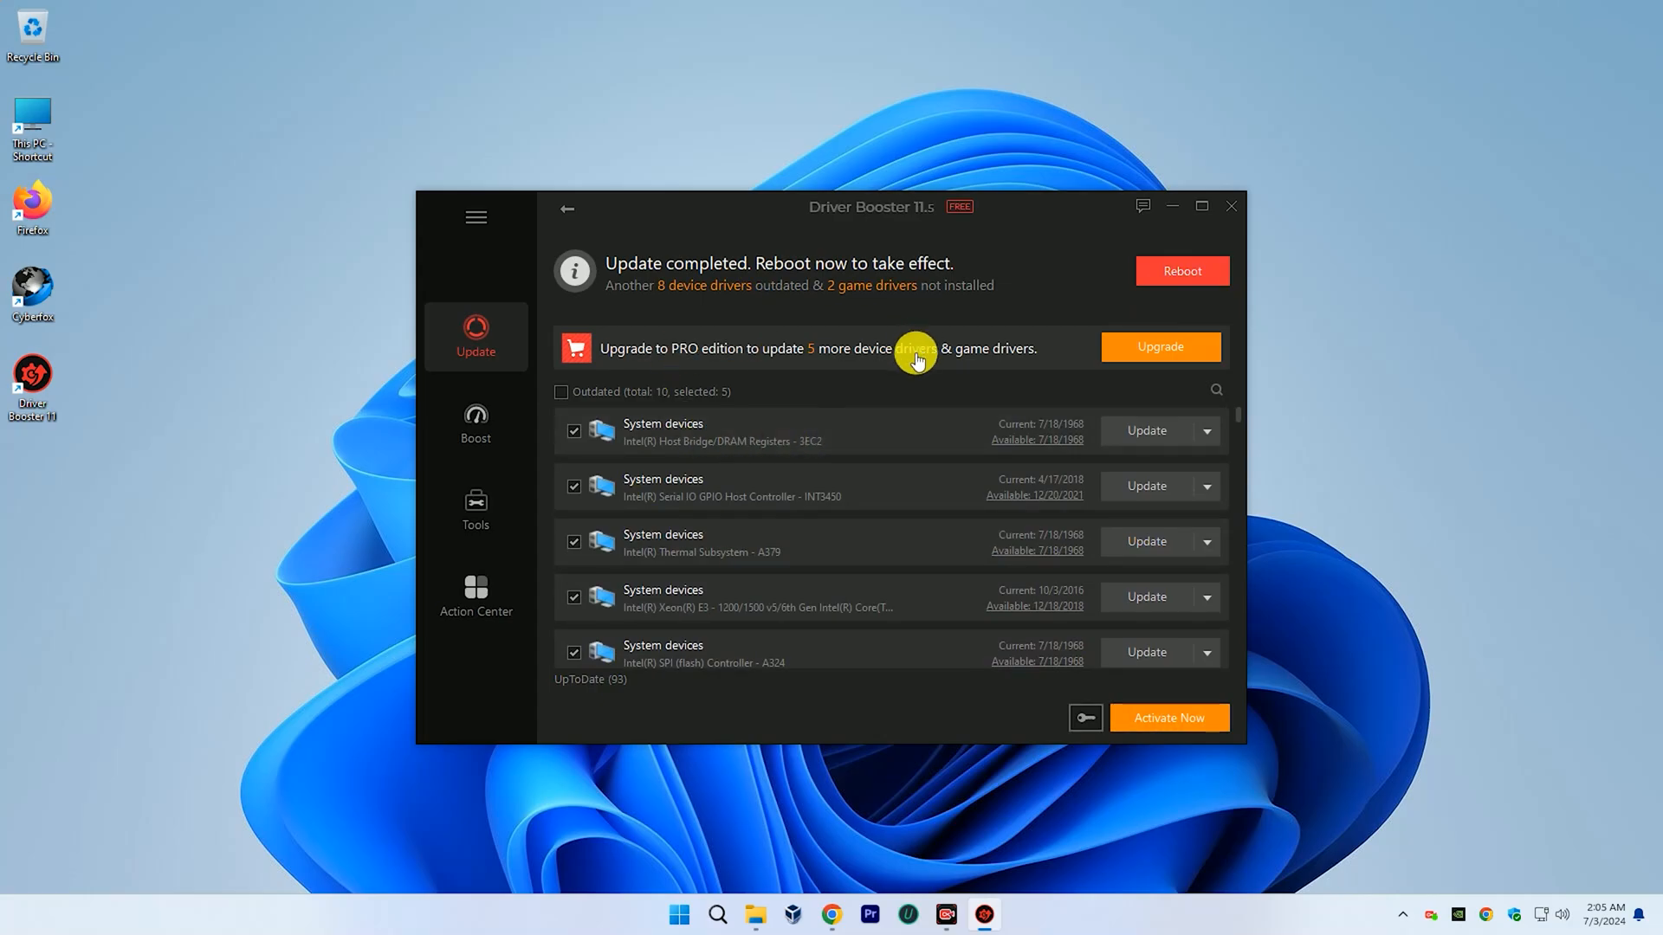
{"action": "mouse_move", "coordinate": [482, 336]}
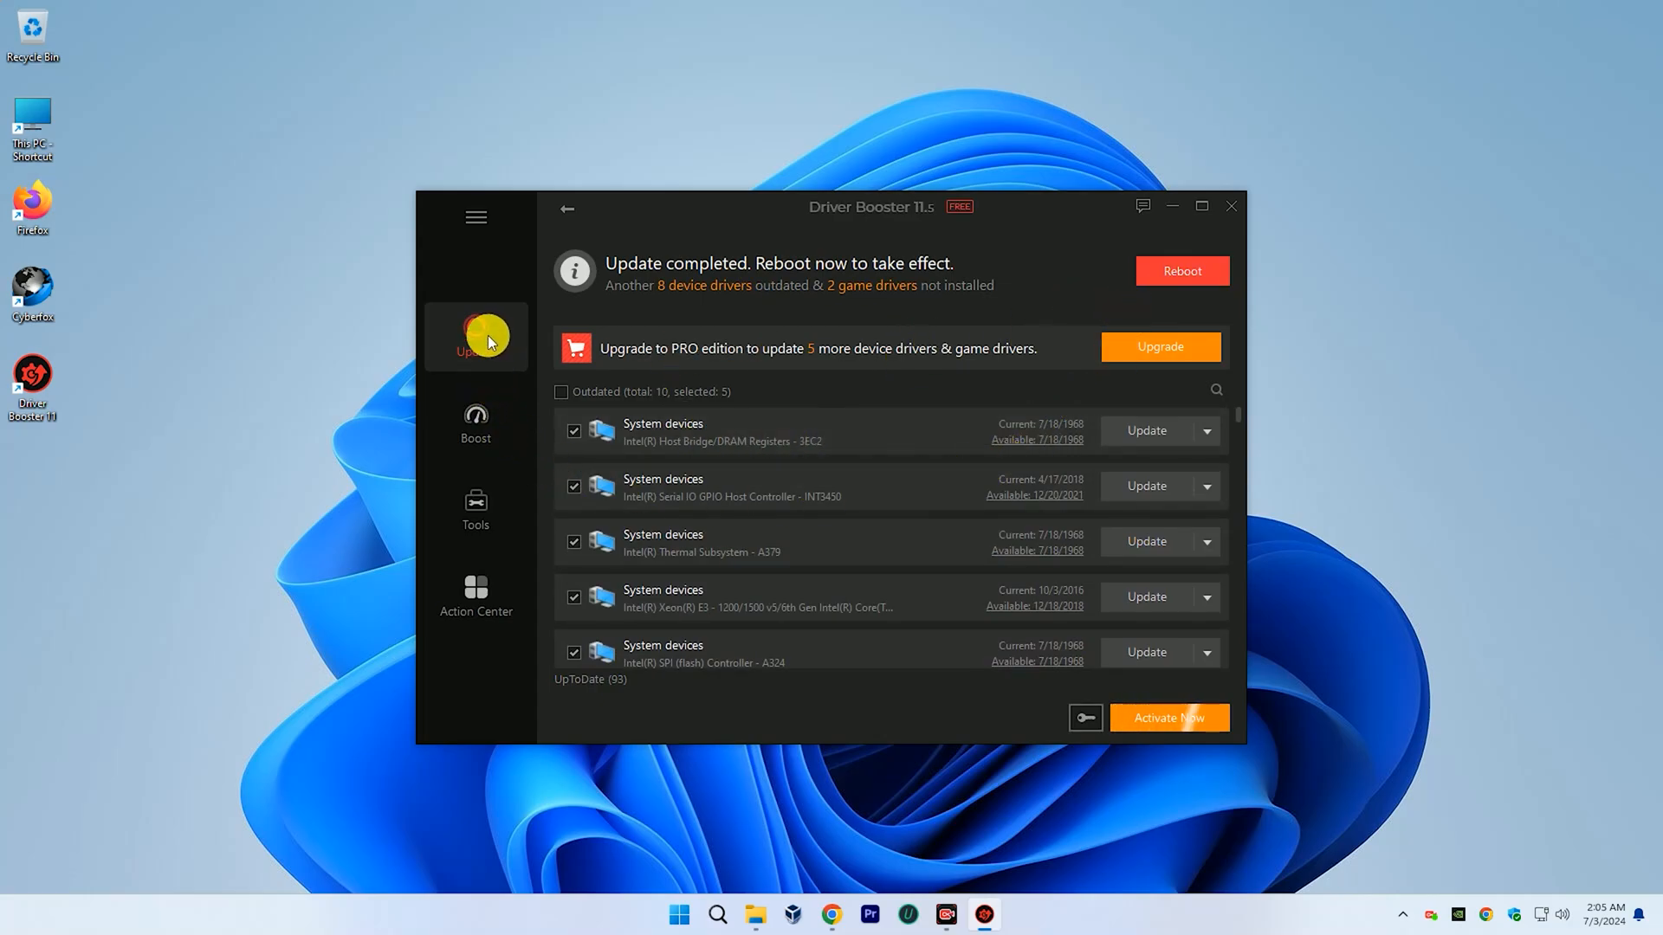
In Boost, run the System Optimize check and install Advanced SystemCare to fix the 13,936 found items.
{"action": "left_click", "coordinate": [474, 422]}
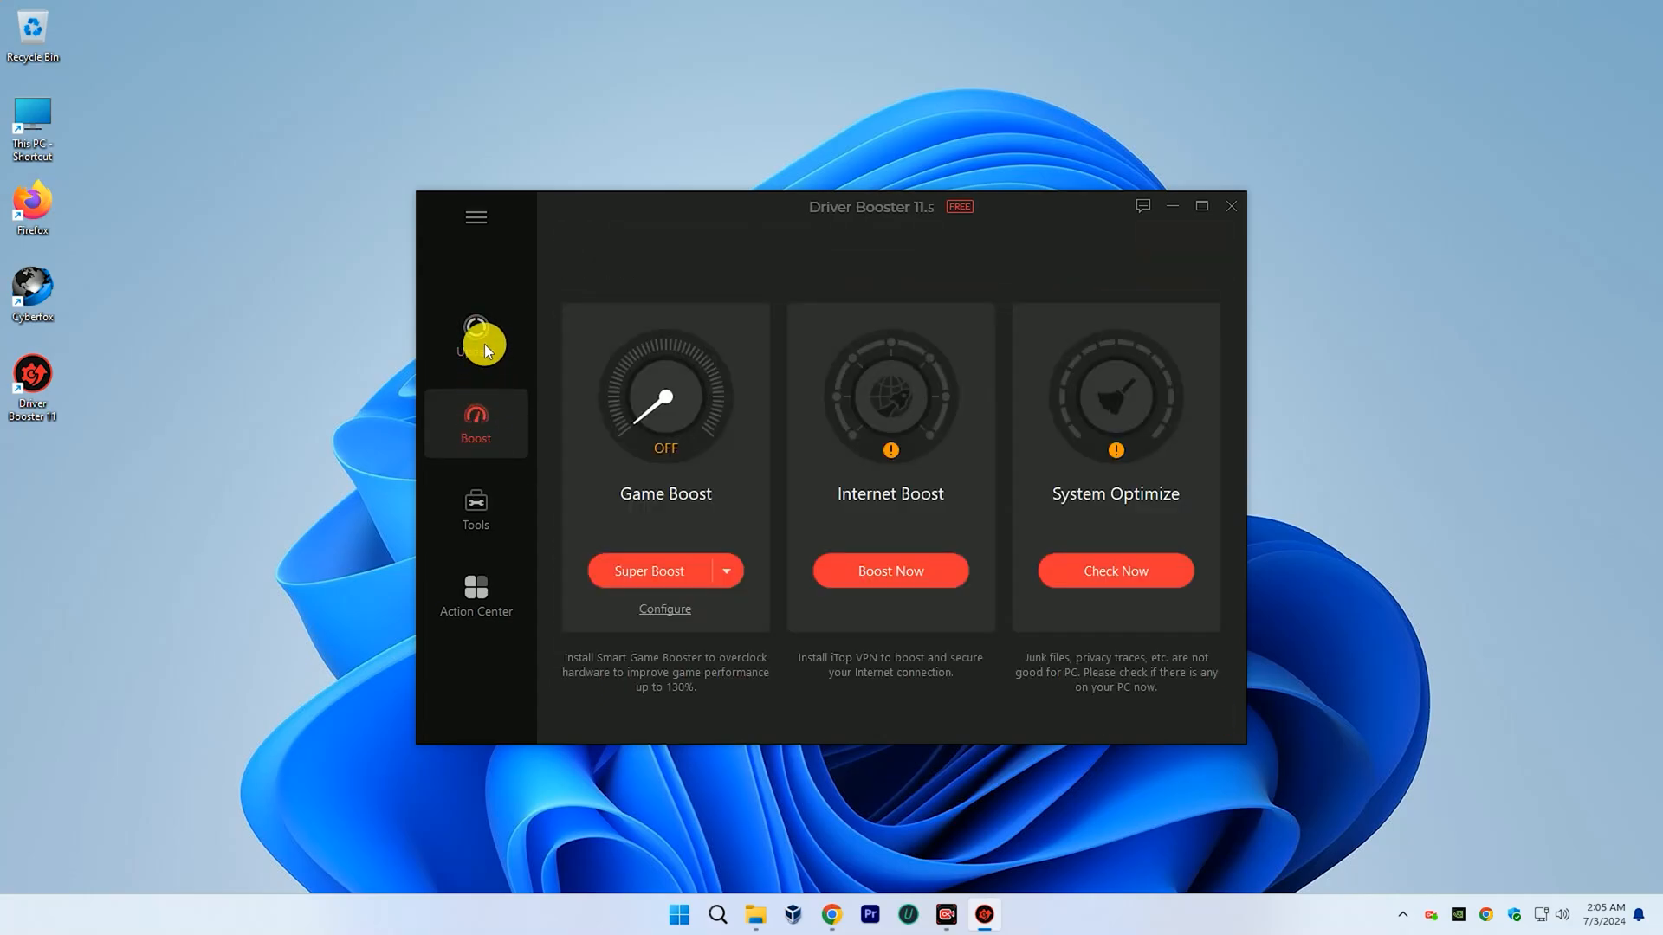
{"action": "mouse_move", "coordinate": [711, 492]}
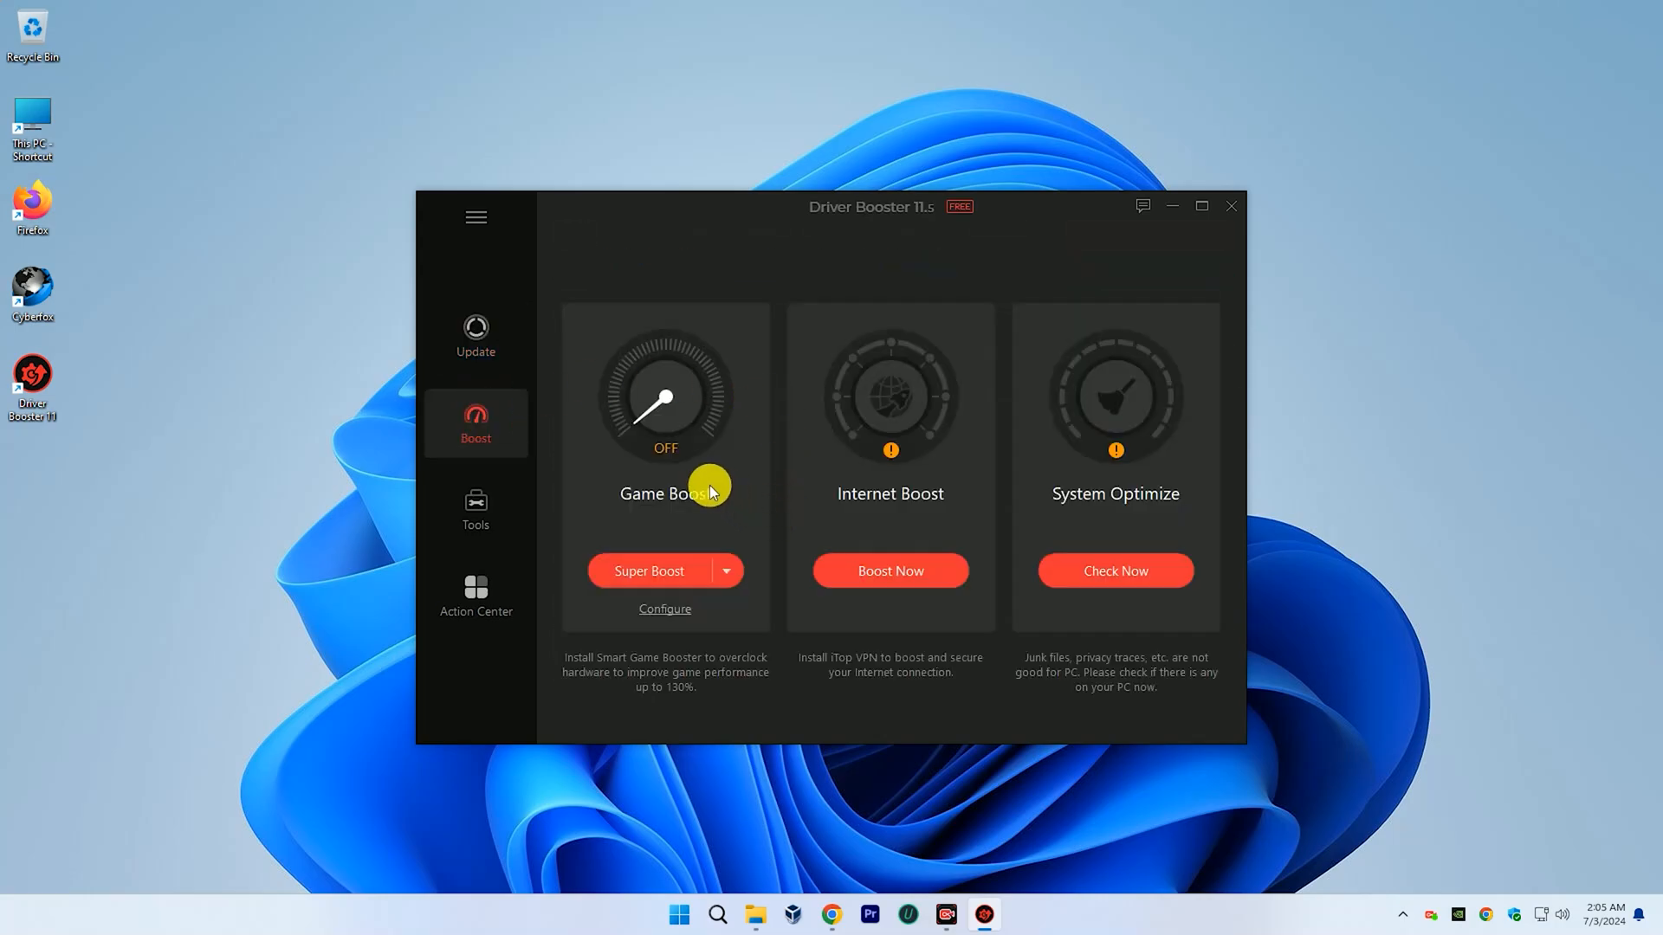
{"action": "mouse_move", "coordinate": [673, 402]}
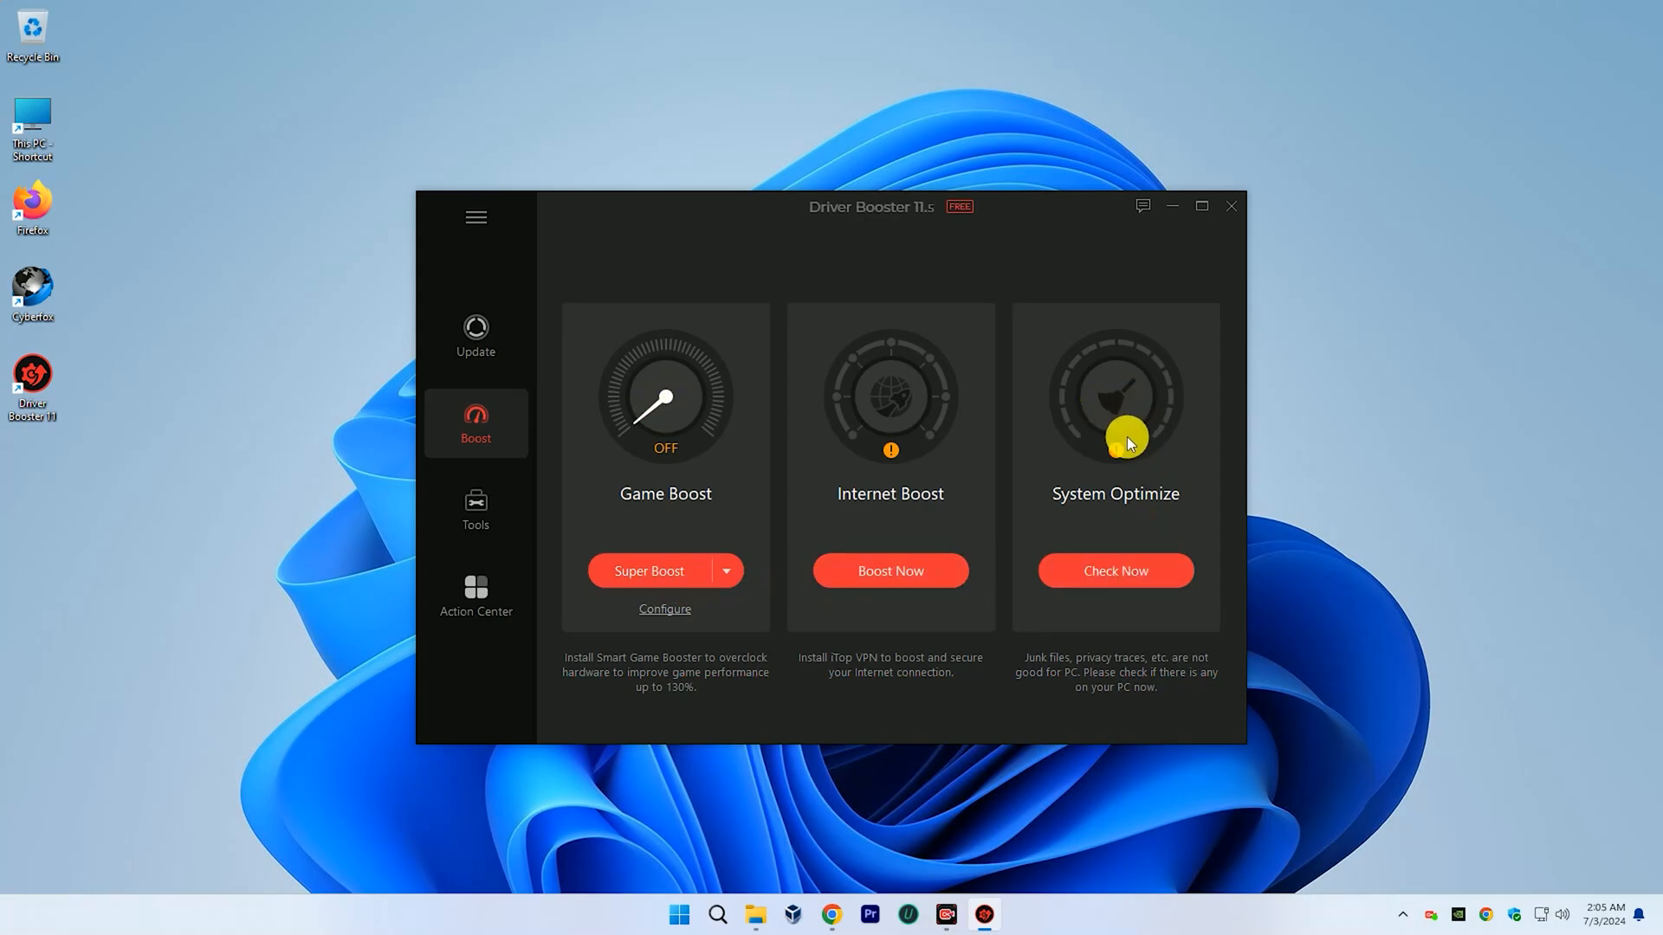
{"action": "left_click", "coordinate": [1115, 572]}
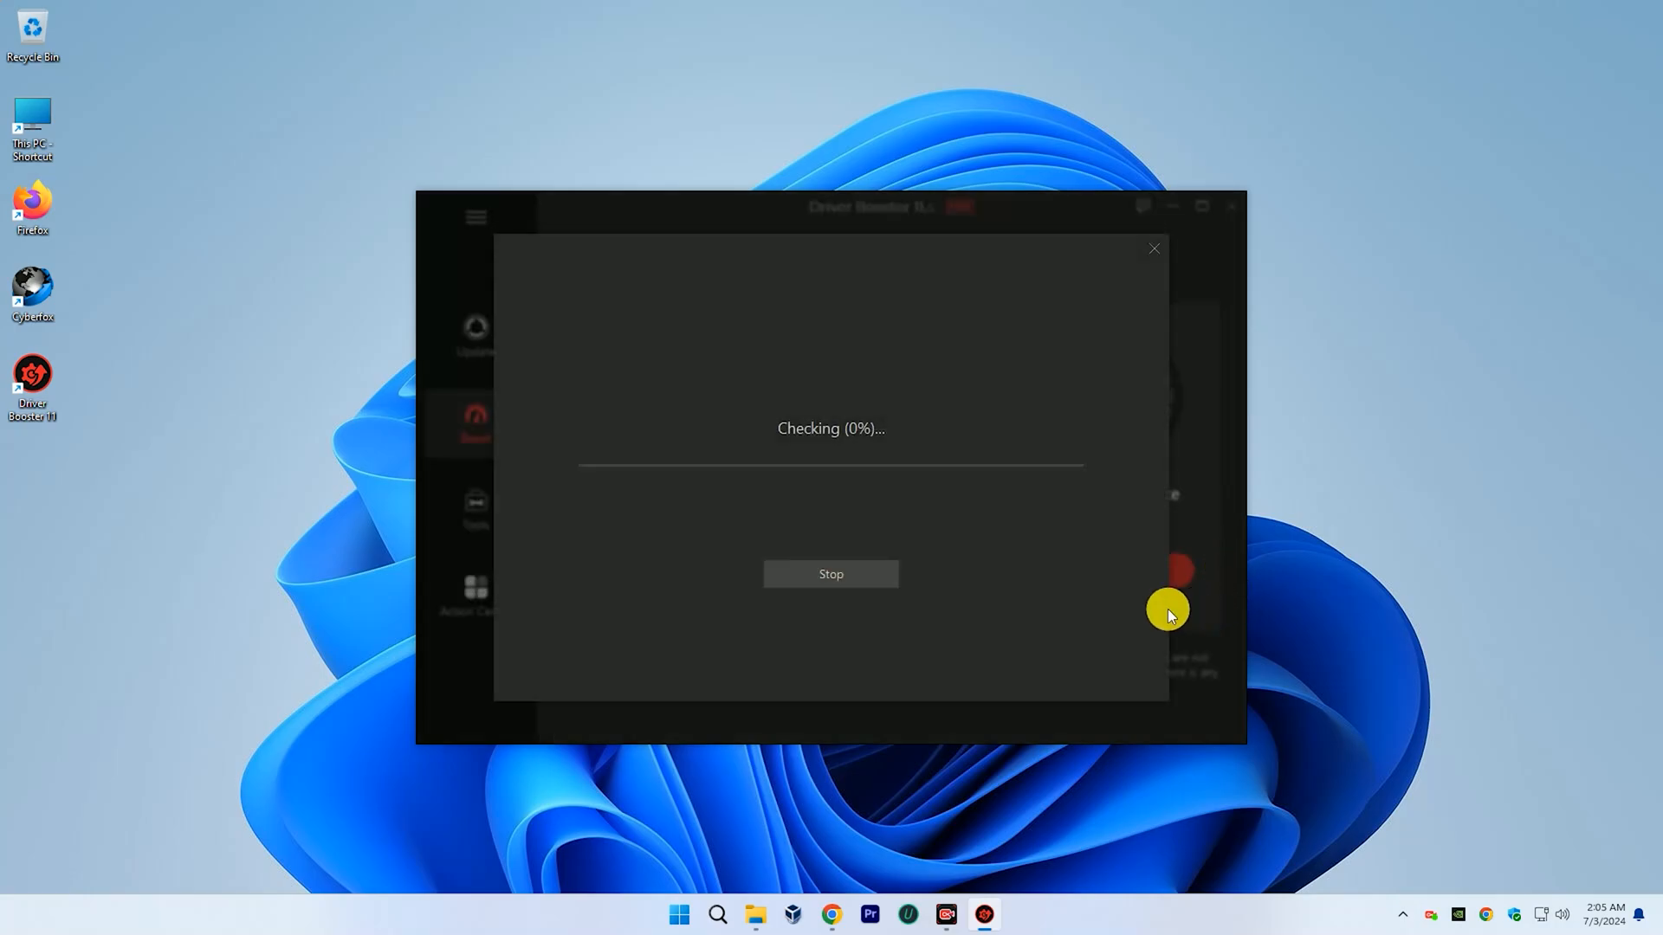
{"action": "mouse_move", "coordinate": [859, 479]}
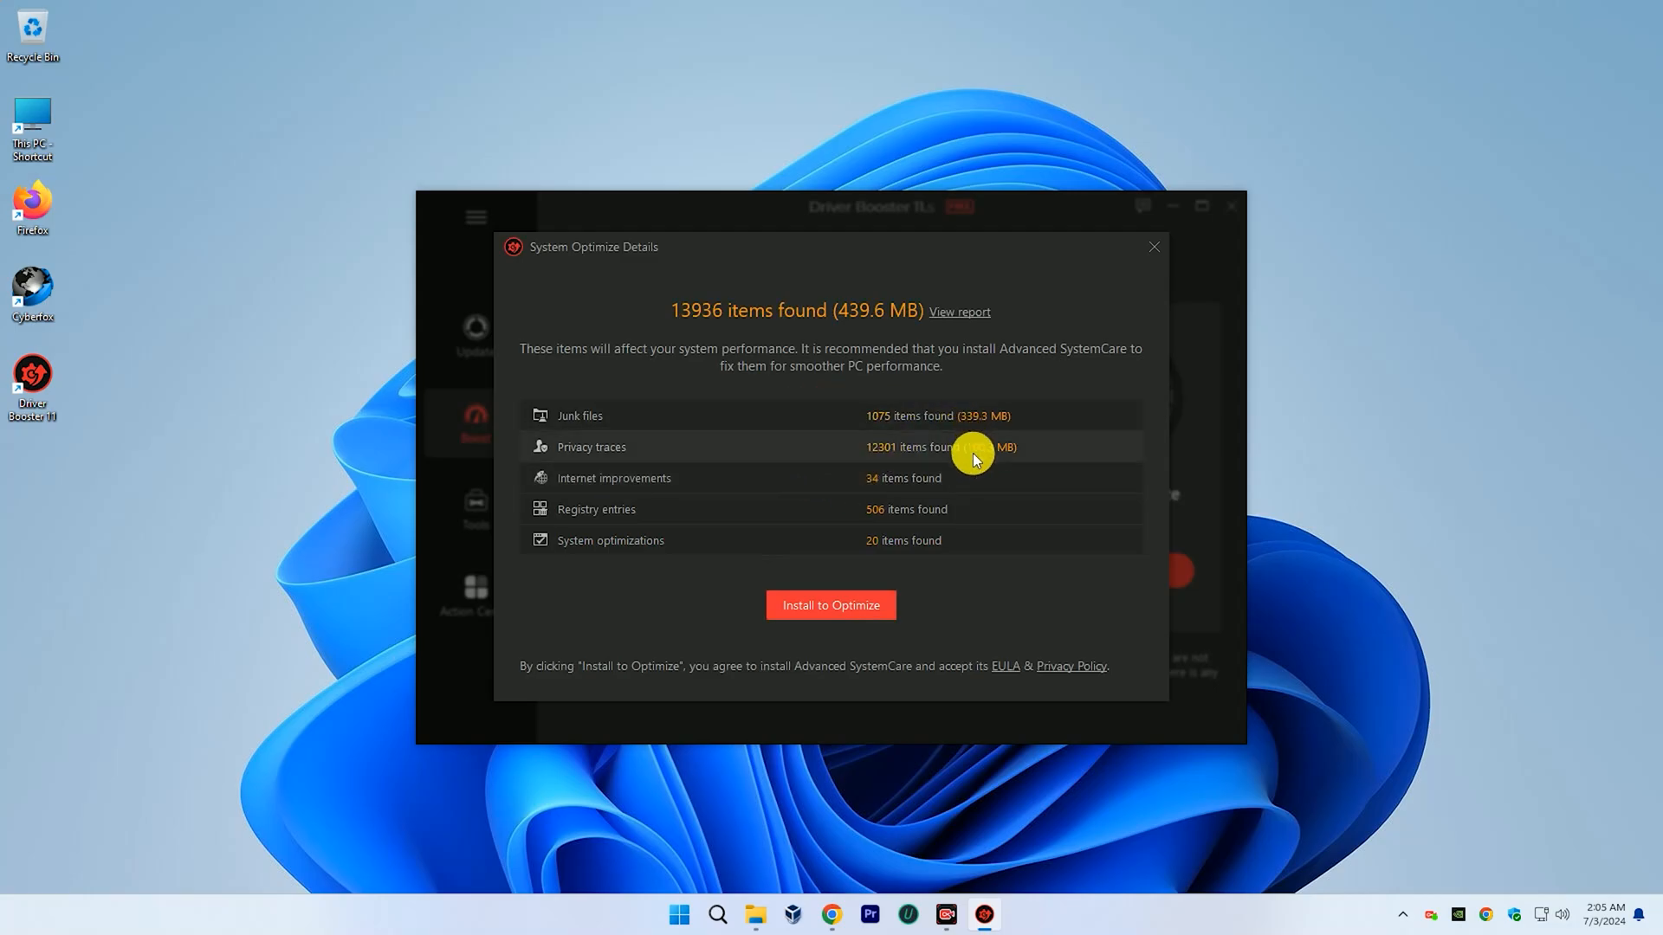
{"action": "left_click", "coordinate": [1153, 246]}
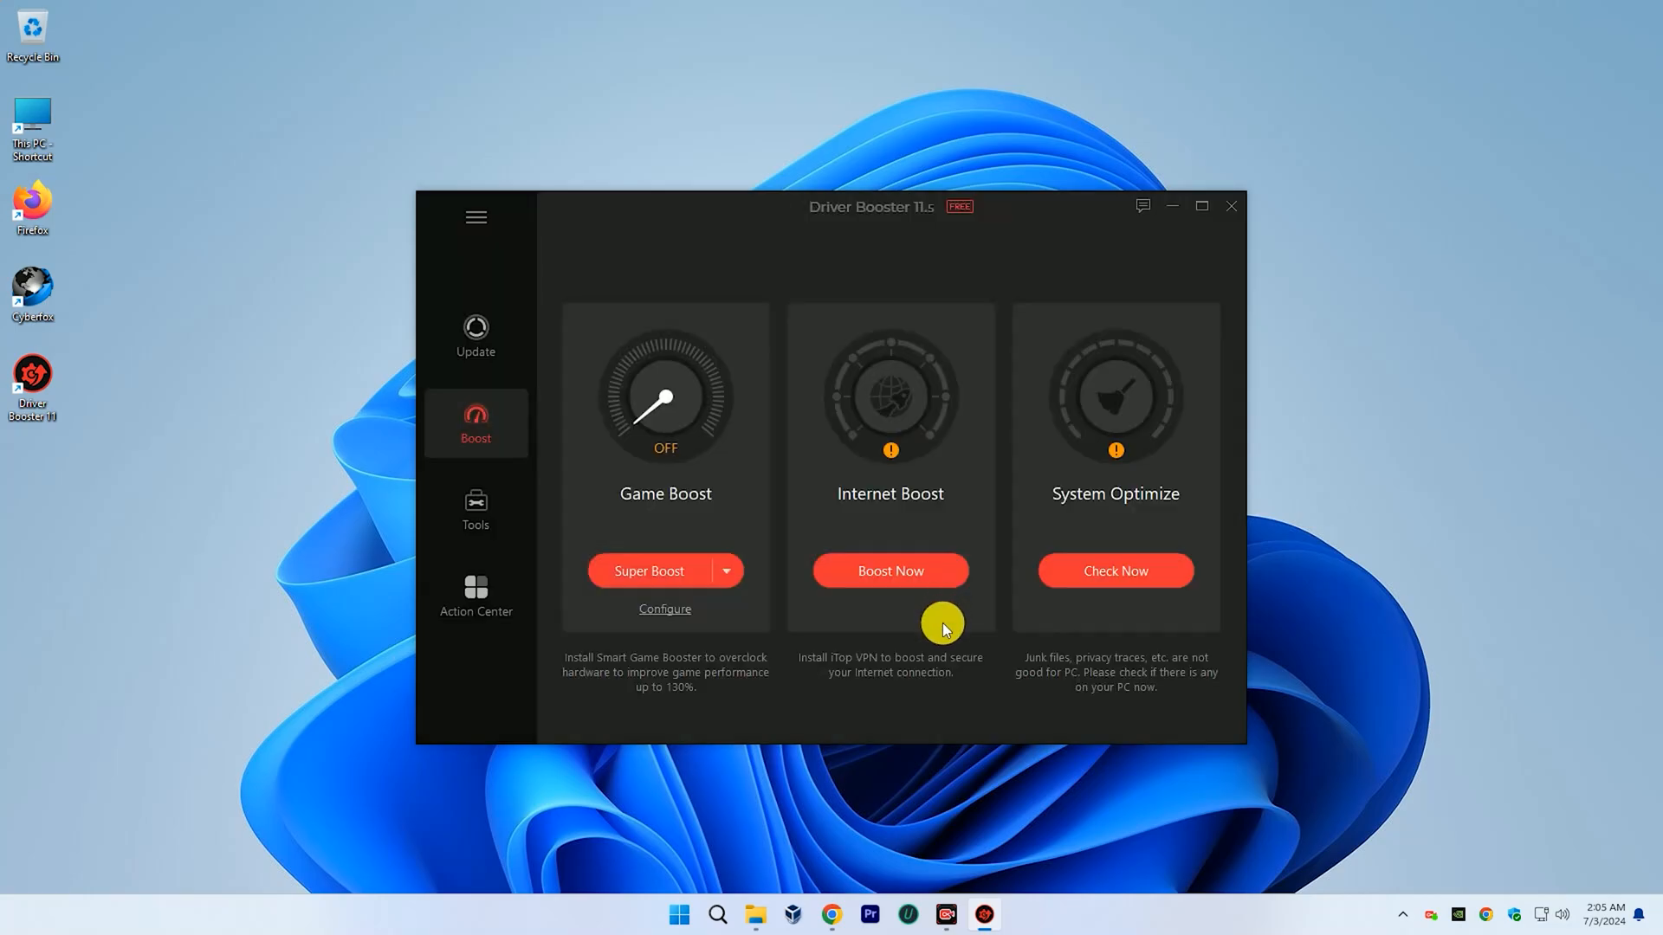
{"action": "left_click", "coordinate": [1116, 572]}
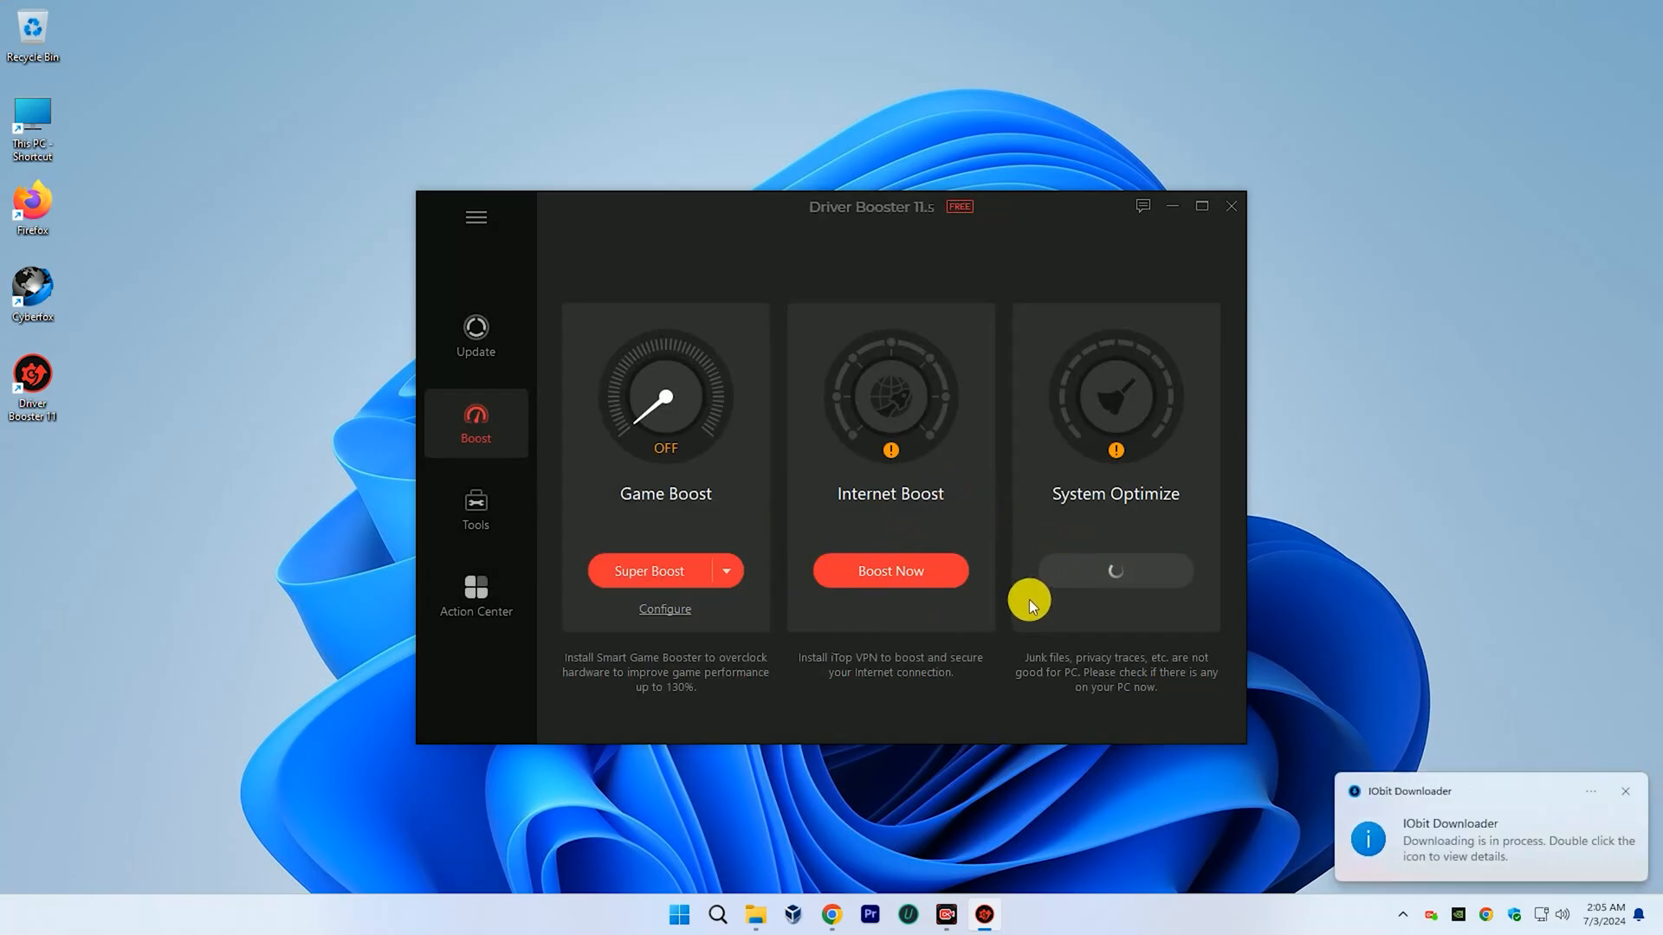
{"action": "mouse_move", "coordinate": [1151, 593]}
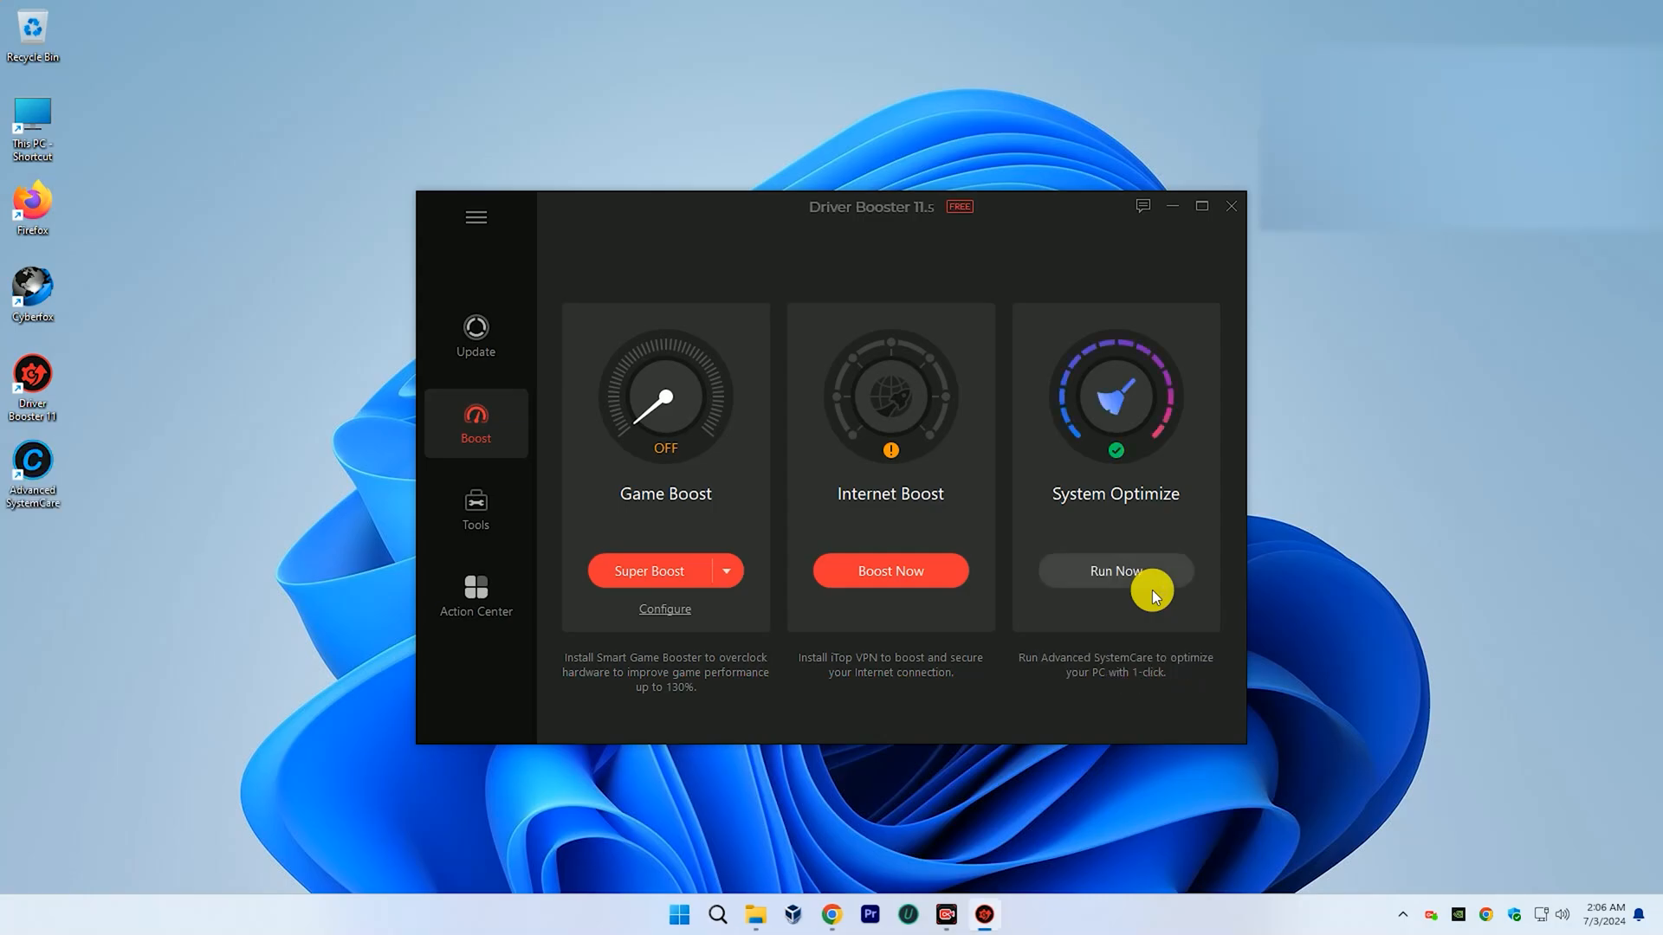
Run Advanced SystemCare, go back without fixing the items, start Internet Boost and decline the iTop VPN offer.
{"action": "left_click", "coordinate": [1115, 571]}
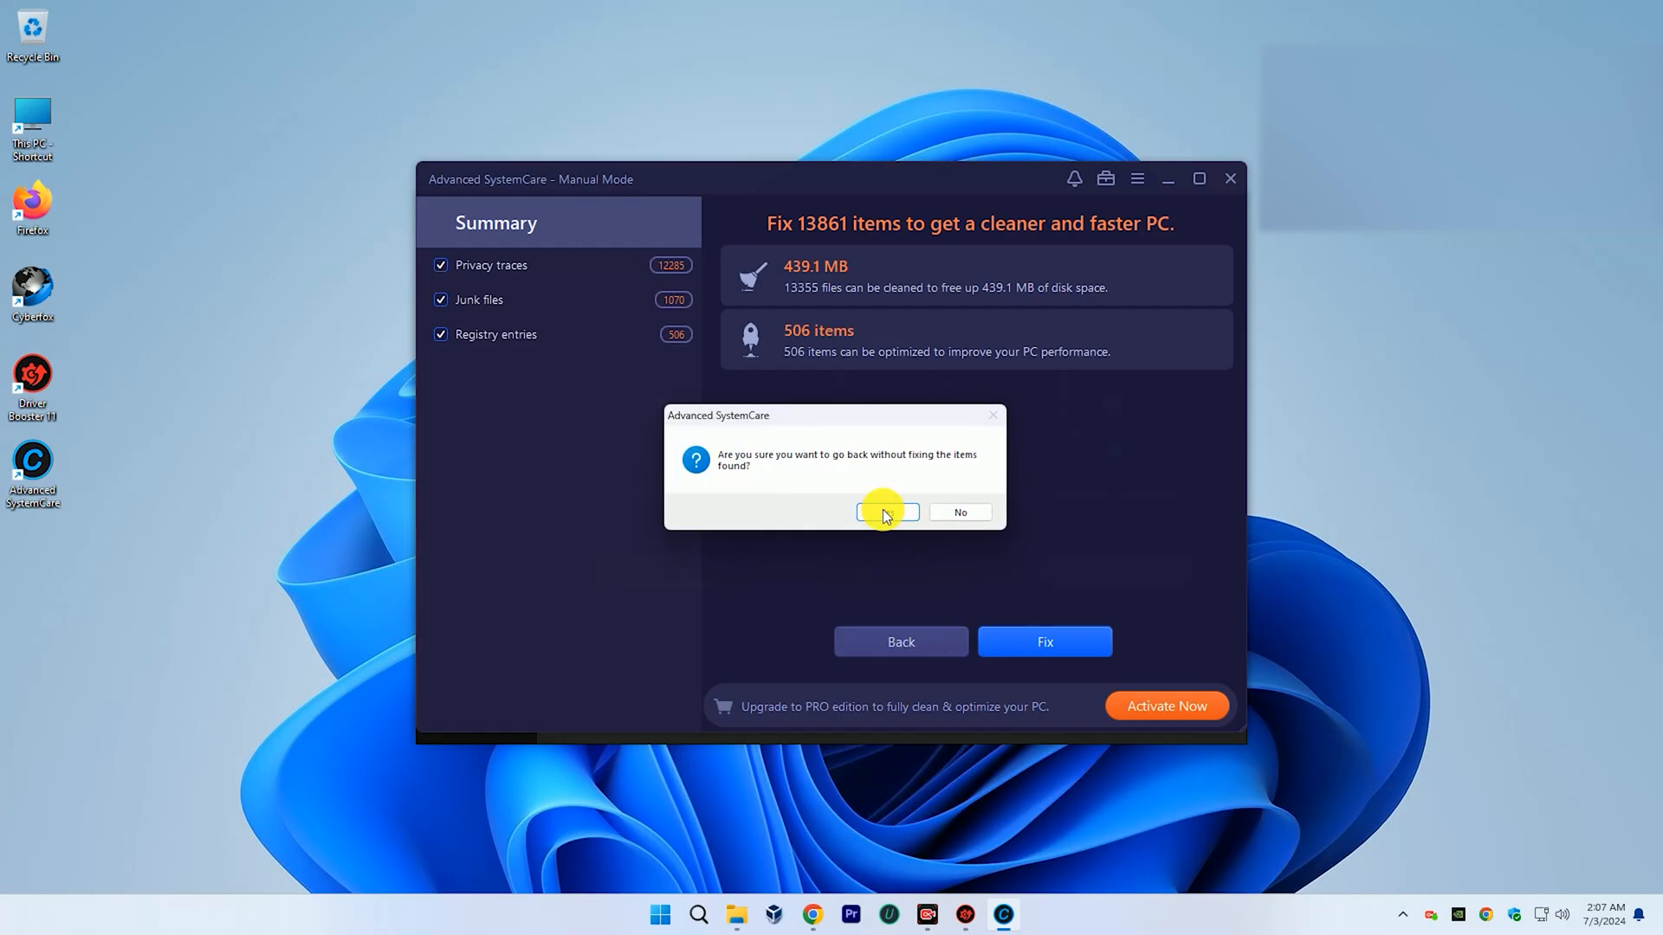
{"action": "left_click", "coordinate": [889, 511]}
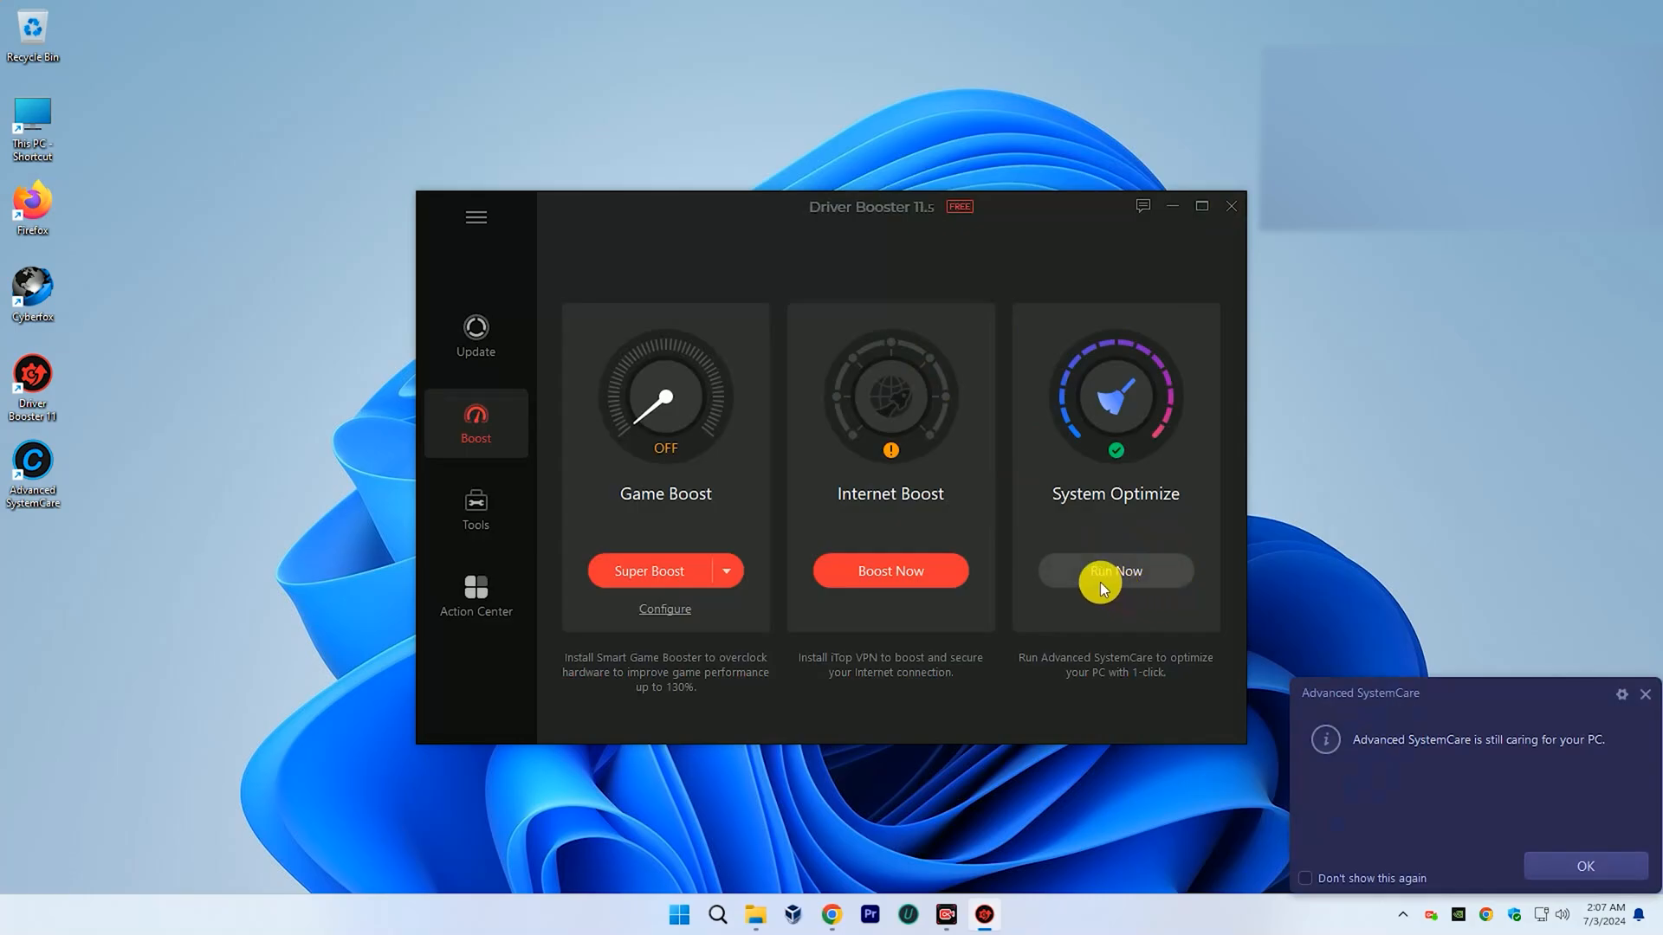
{"action": "left_click", "coordinate": [1116, 572]}
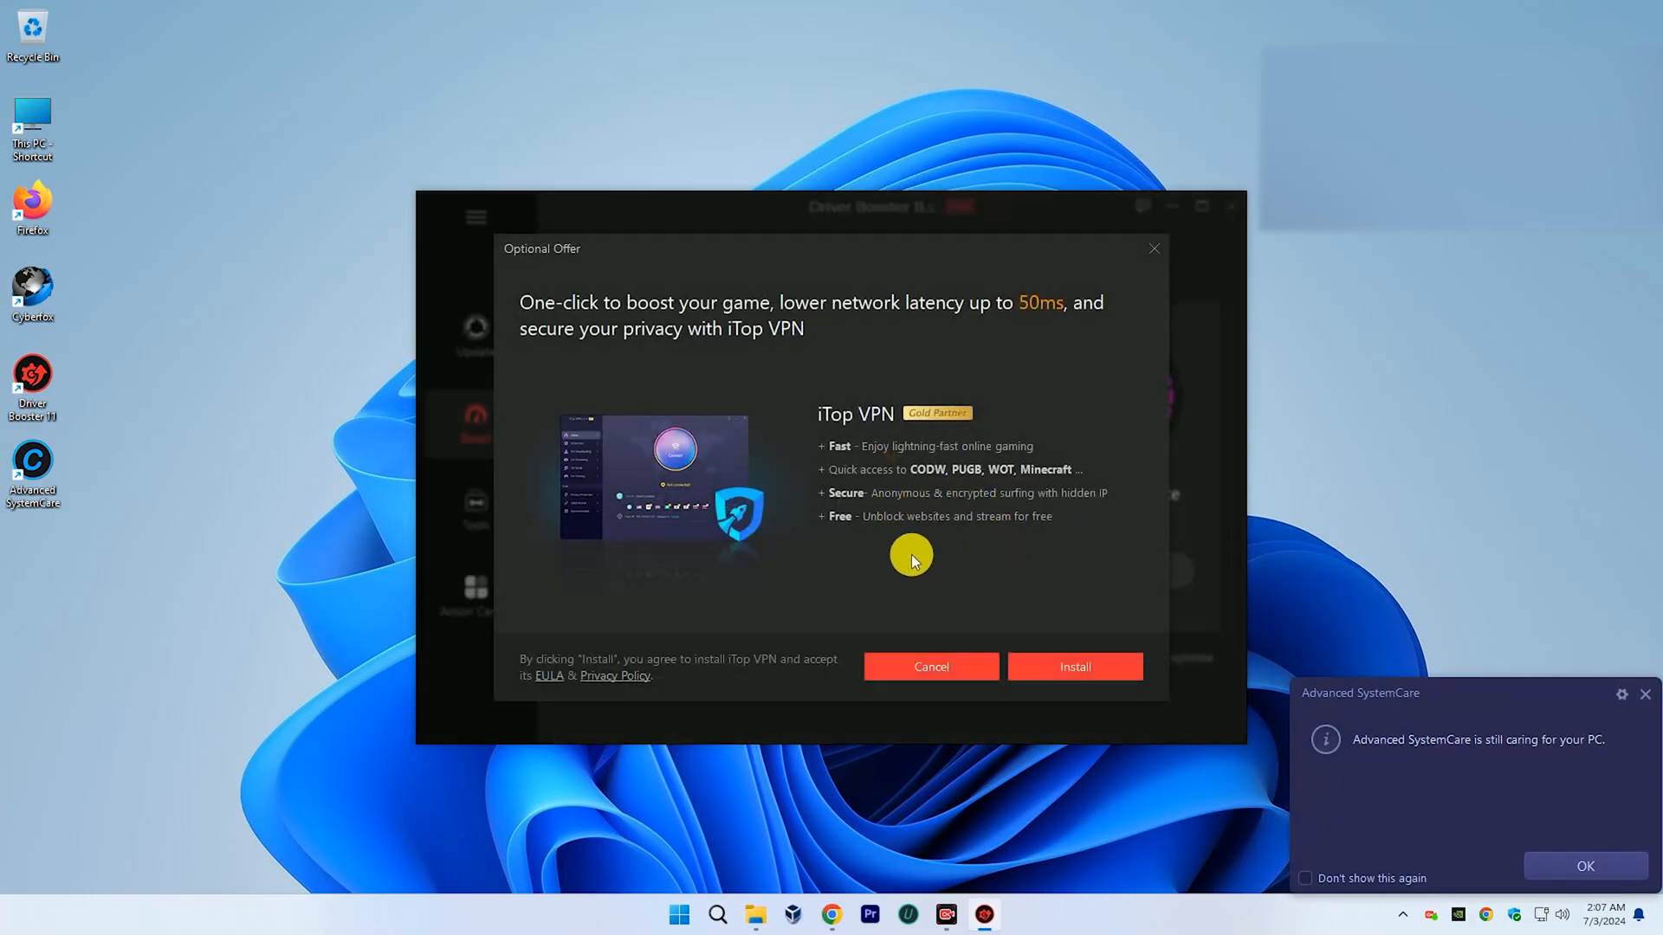
{"action": "left_click", "coordinate": [930, 666]}
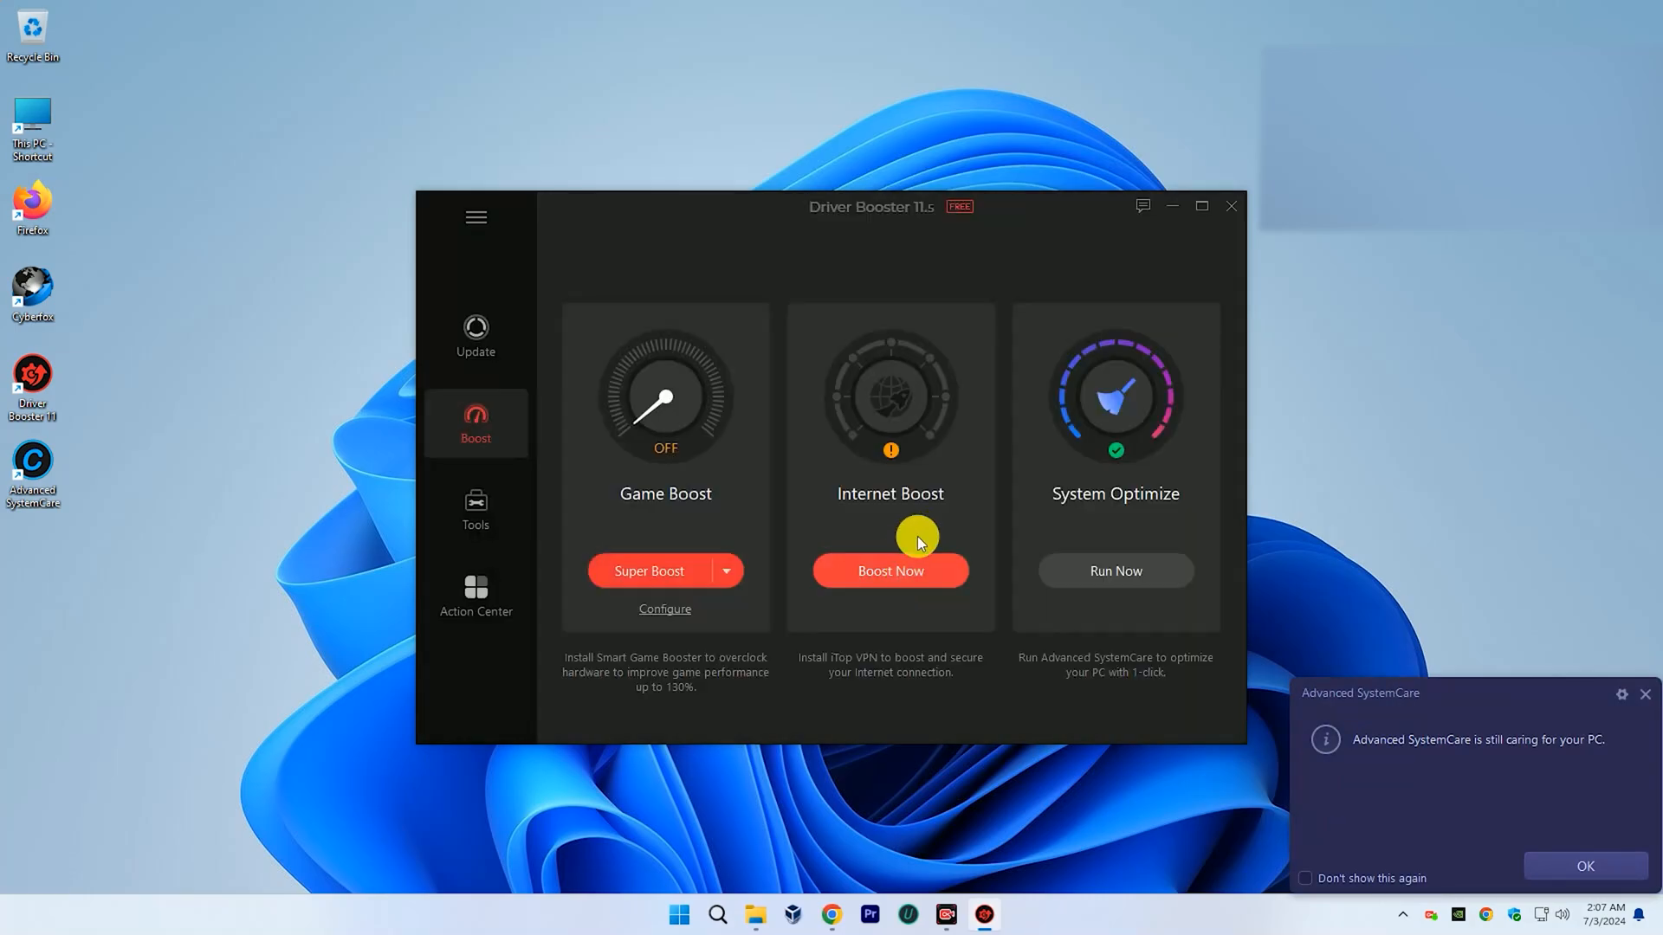
Show the Tools section with its Hot Fix and Other Useful Tools.
{"action": "left_click", "coordinate": [475, 511]}
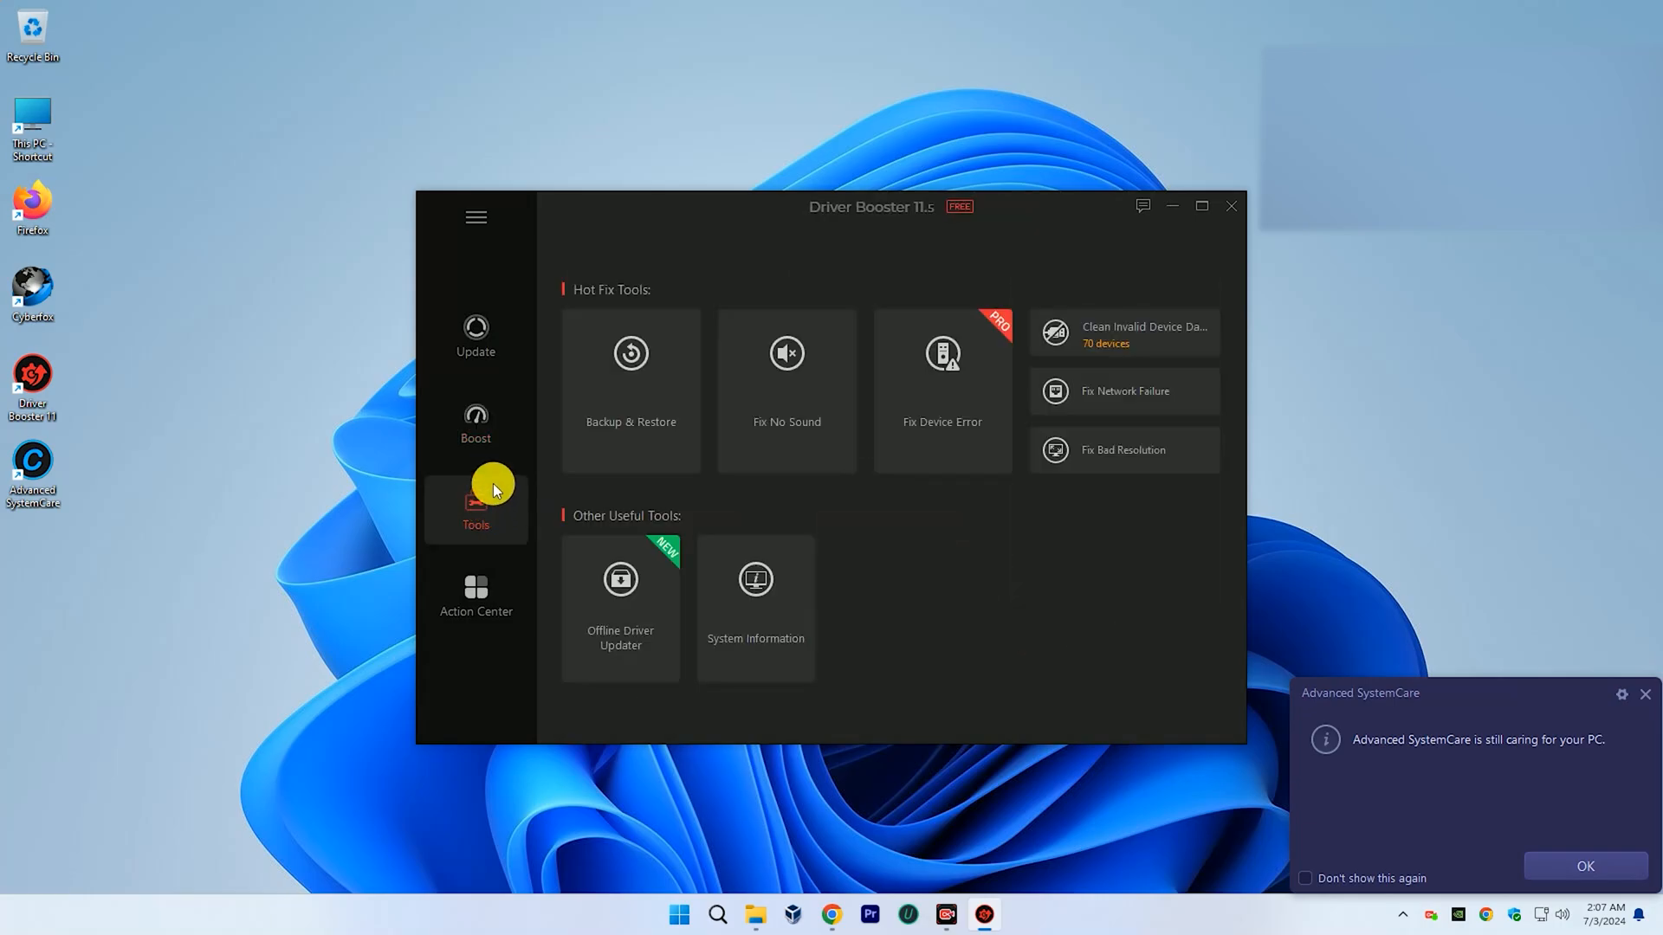
{"action": "mouse_move", "coordinate": [755, 402]}
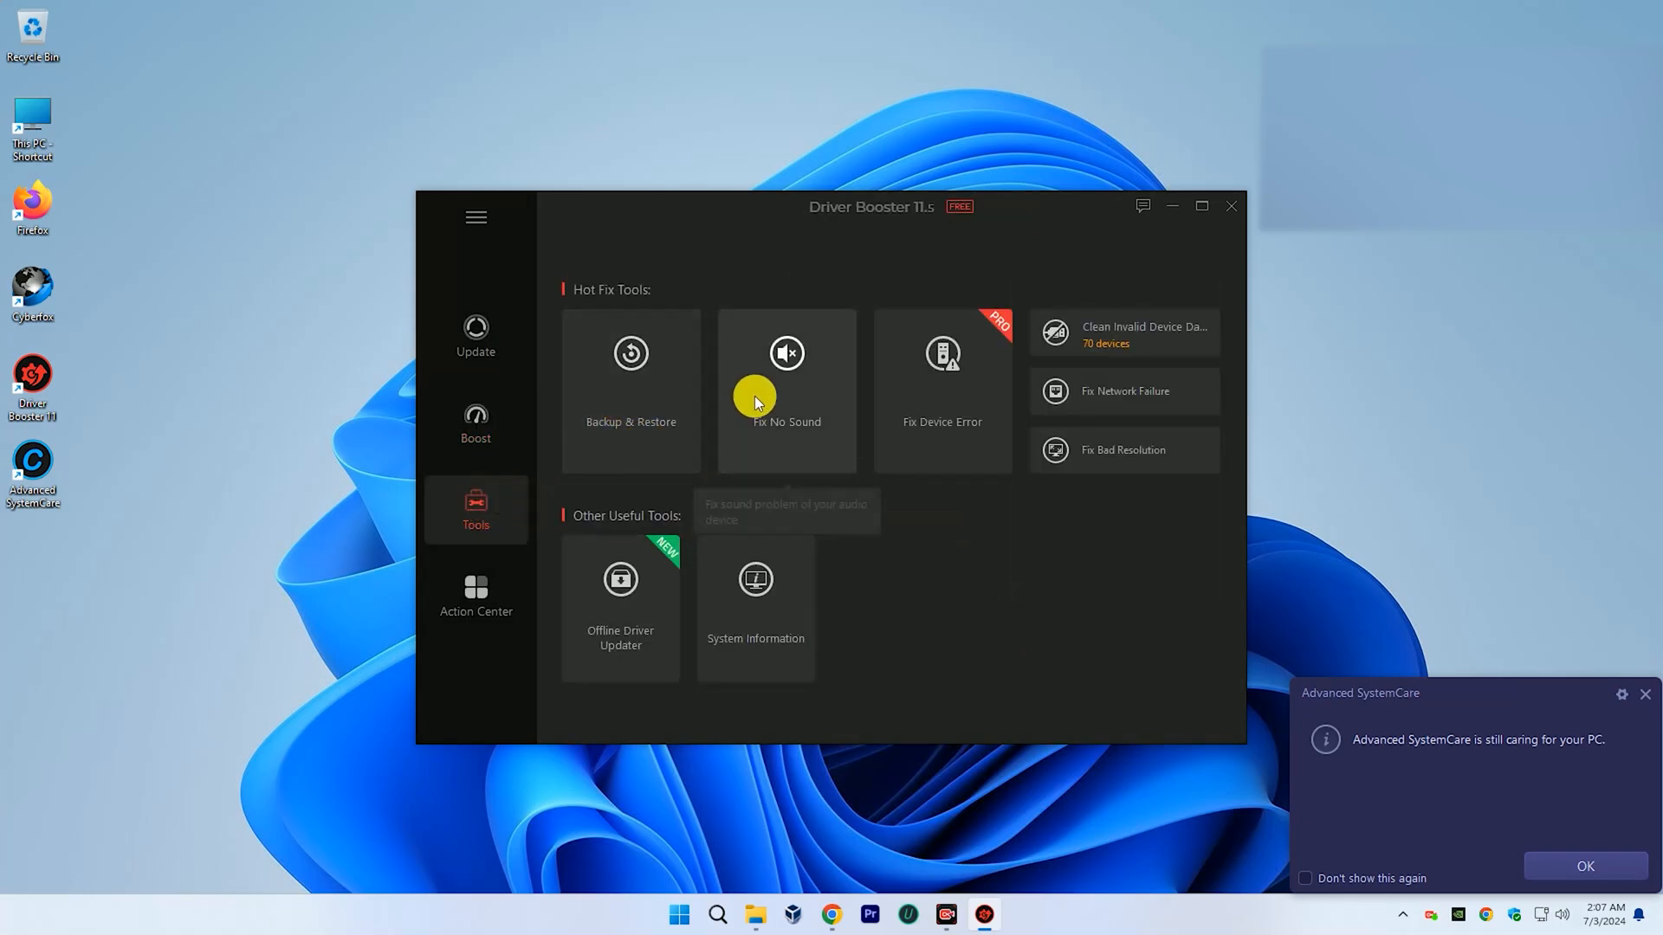